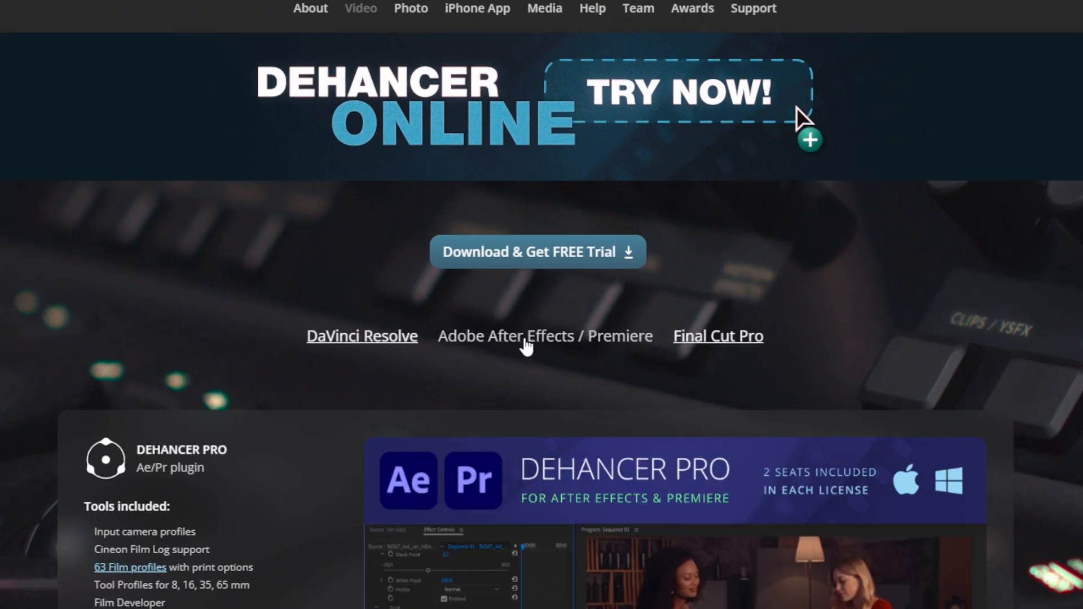
- Expand the Film Grain module (35 mm ISO 250) and disable the grain
{"action": "left_click", "coordinate": [717, 337]}
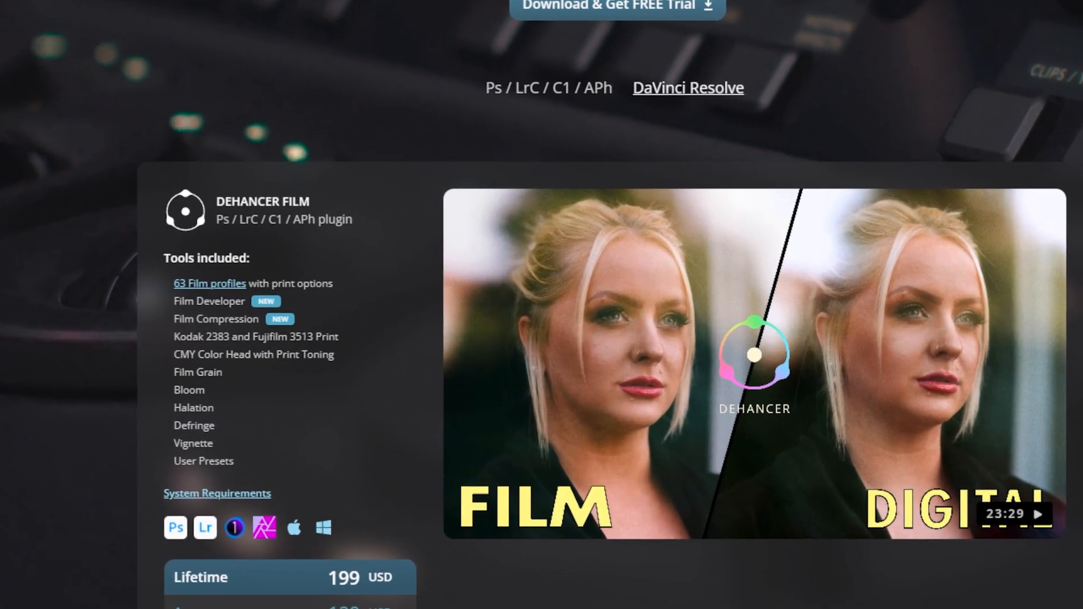
{"action": "left_click", "coordinate": [687, 88]}
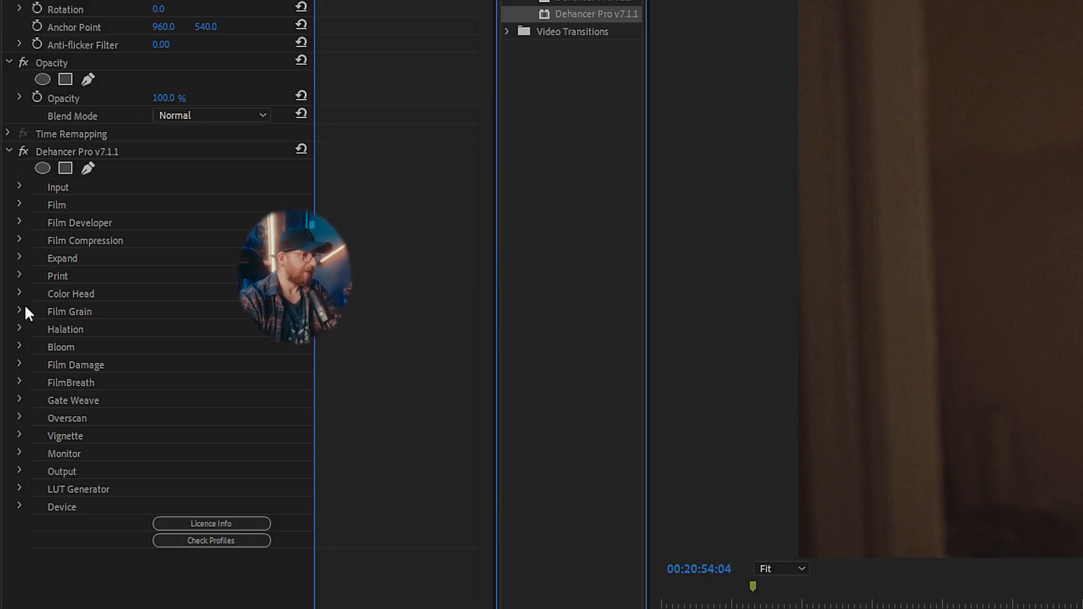
{"action": "left_click", "coordinate": [19, 311]}
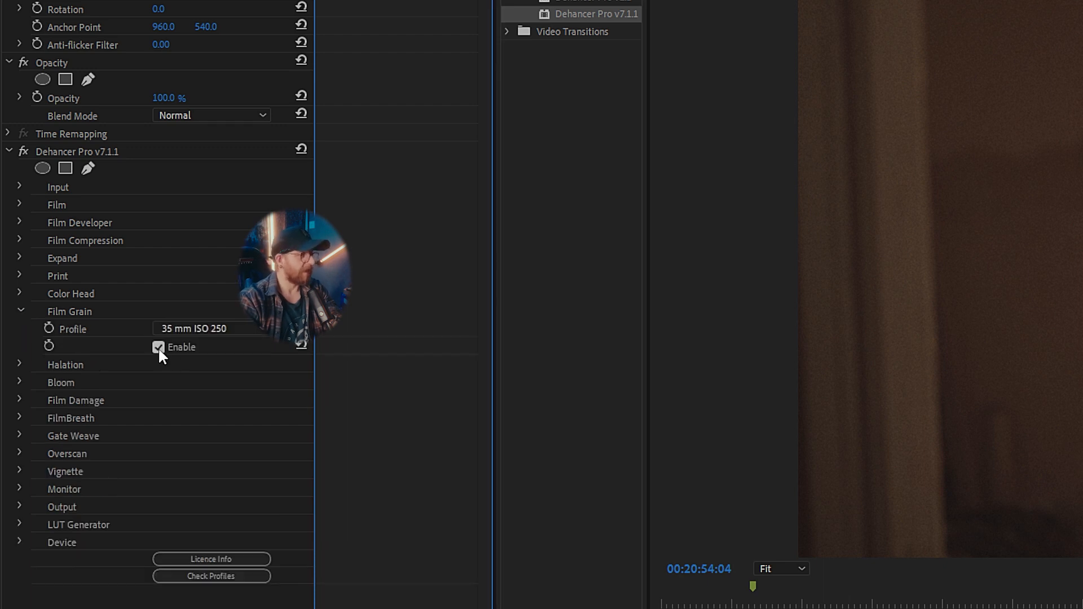
{"action": "left_click", "coordinate": [158, 348]}
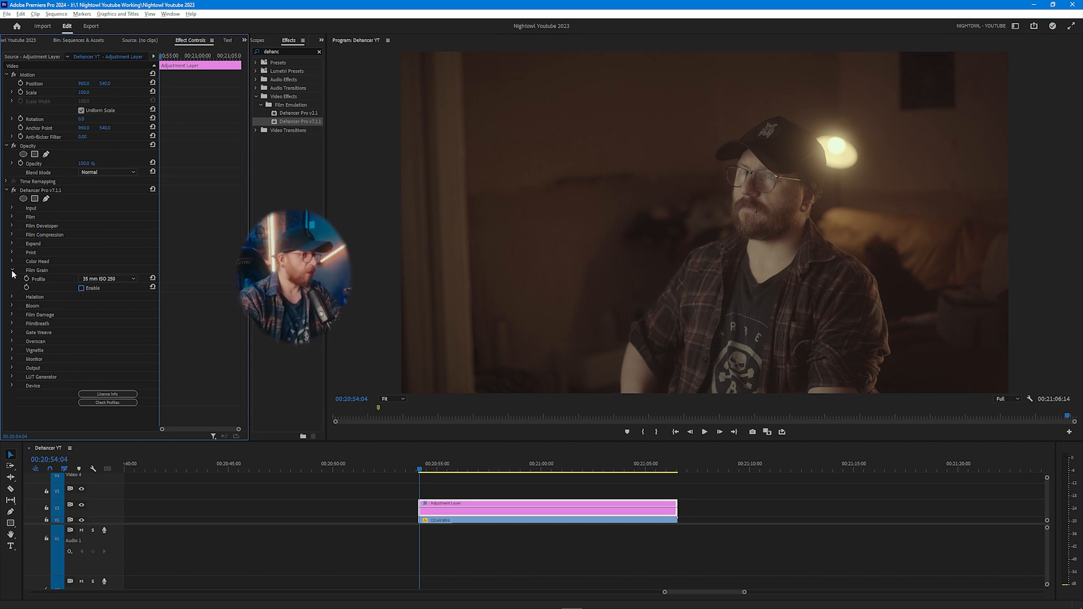
- Collapse Film Grain, expand Input, and pick the Sony Alpha 7 III S-Log camera profile
{"action": "left_click", "coordinate": [12, 270]}
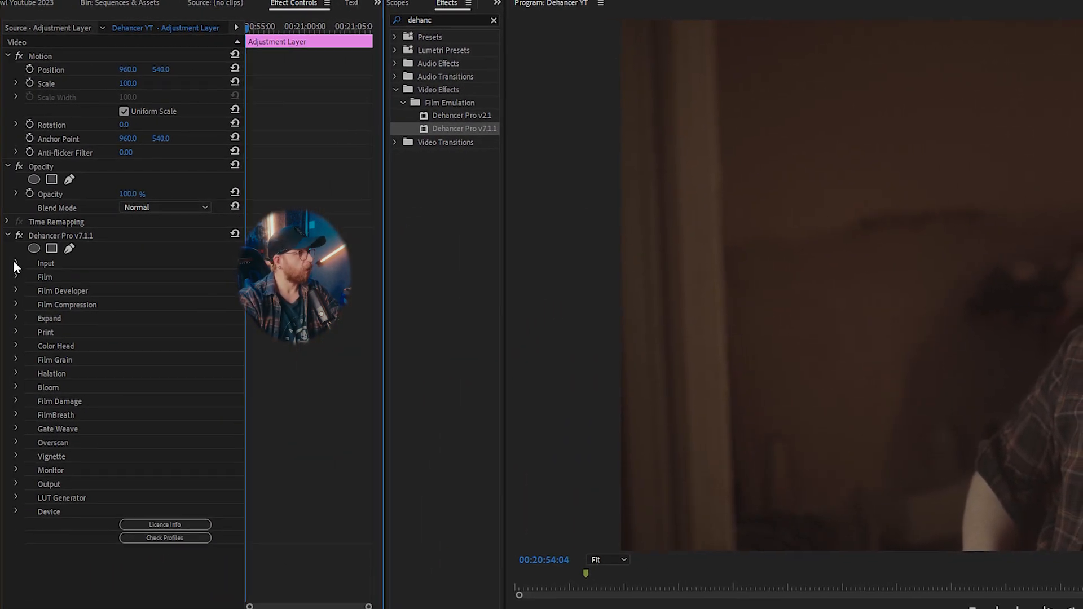
{"action": "left_click", "coordinate": [16, 264]}
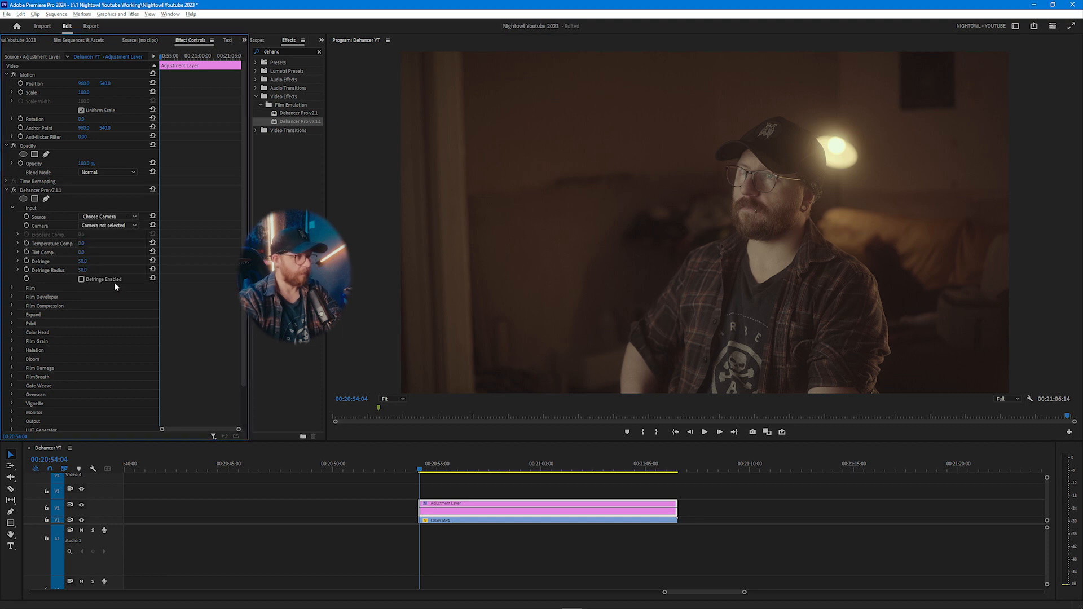
{"action": "left_click", "coordinate": [108, 225]}
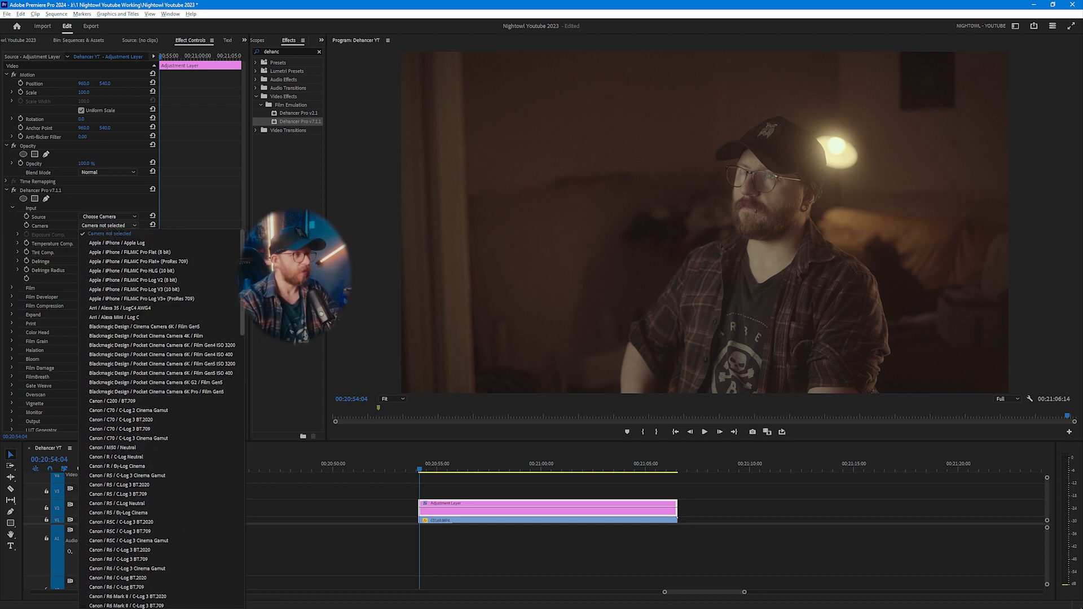
{"action": "mouse_move", "coordinate": [135, 270]}
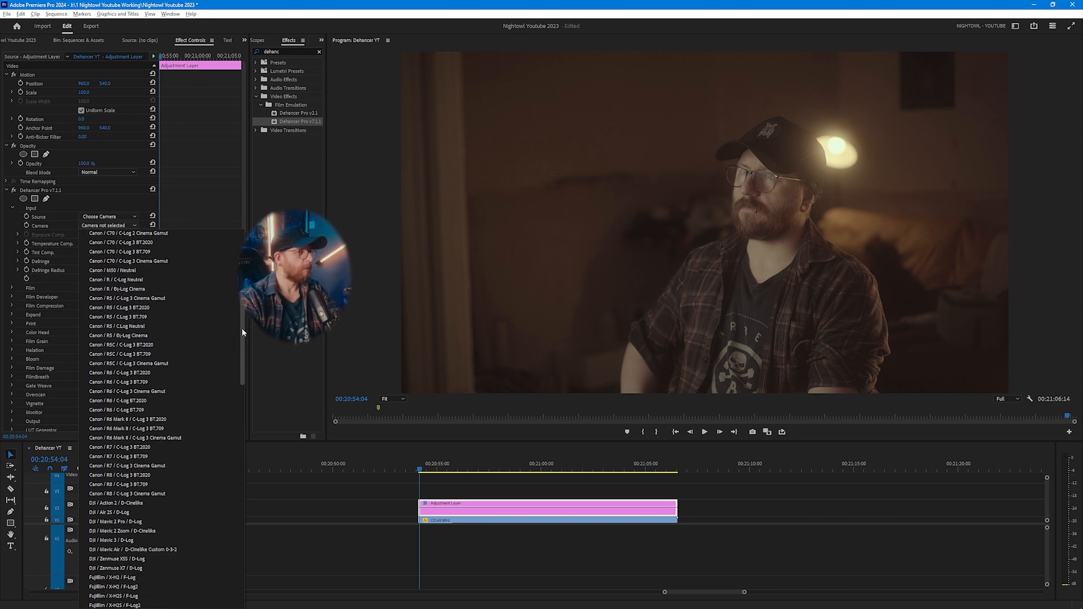
{"action": "scroll", "scroll_direction": "down", "scroll_amount": 3}
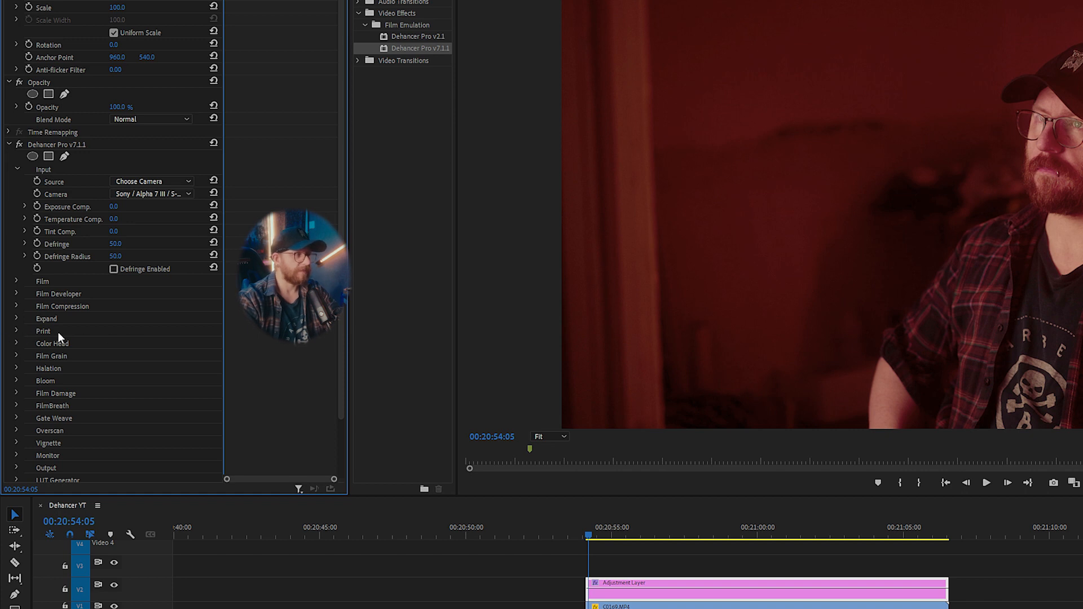
- Expand Print and compare the Fujifilm 3513, Kodak 2383 and Kodak Endura print profiles
{"action": "left_click", "coordinate": [15, 331]}
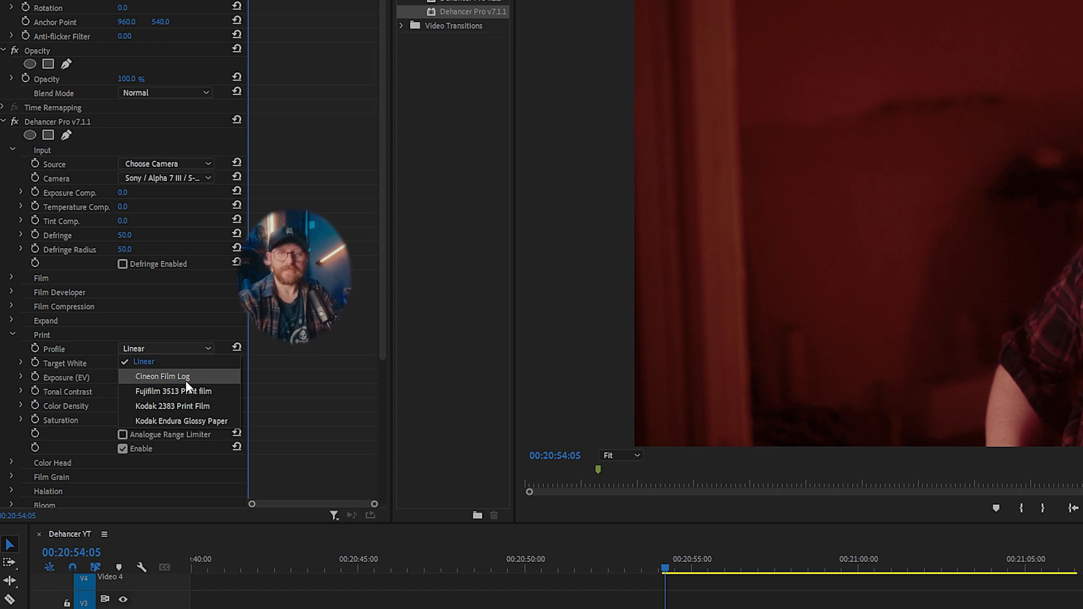
{"action": "mouse_move", "coordinate": [176, 391]}
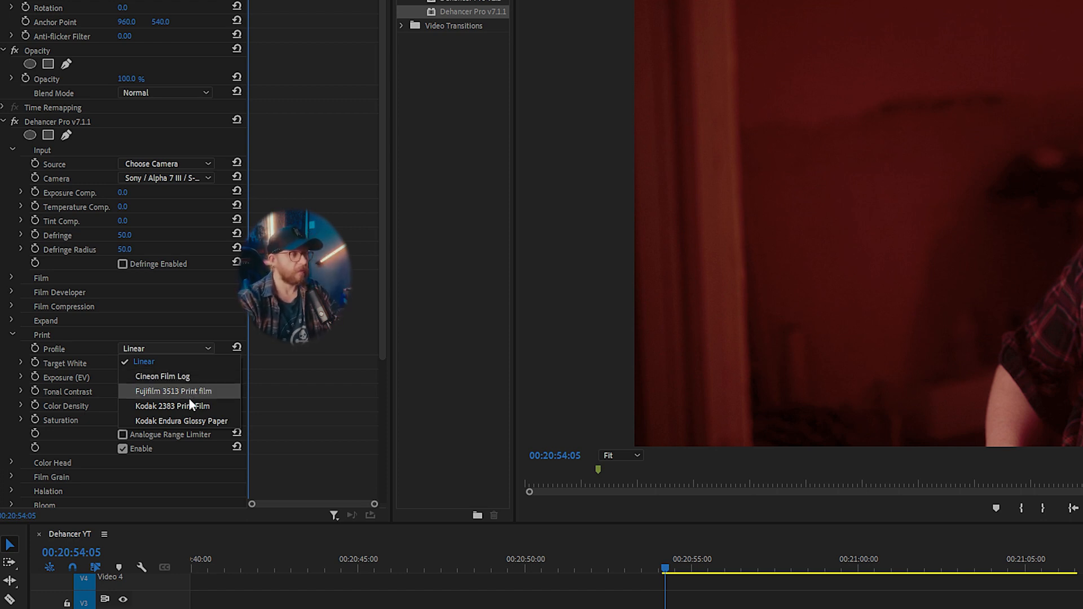
{"action": "mouse_move", "coordinate": [170, 405]}
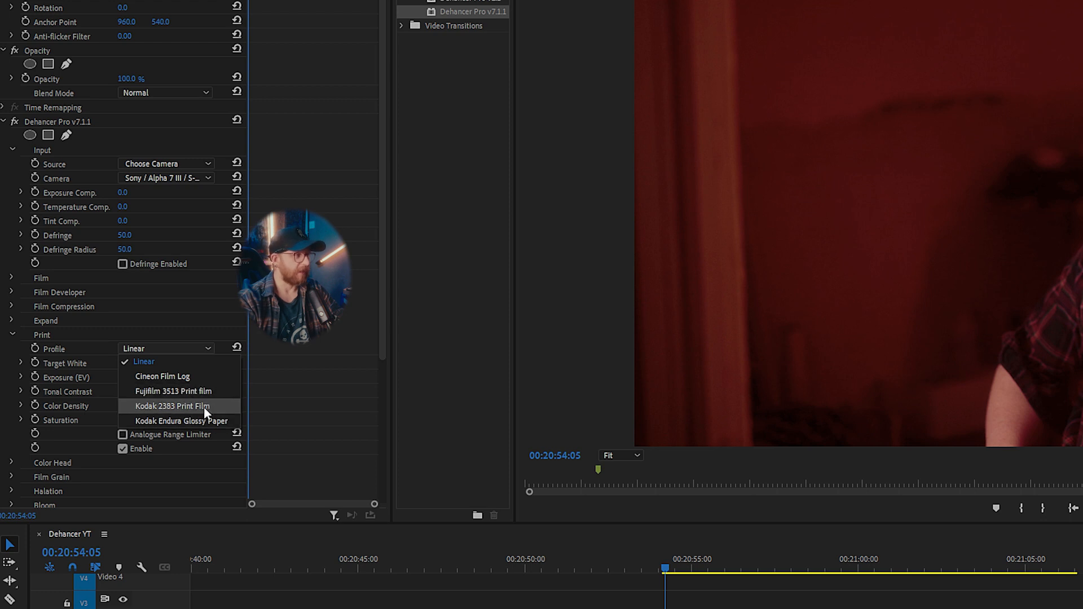
{"action": "left_click", "coordinate": [174, 391]}
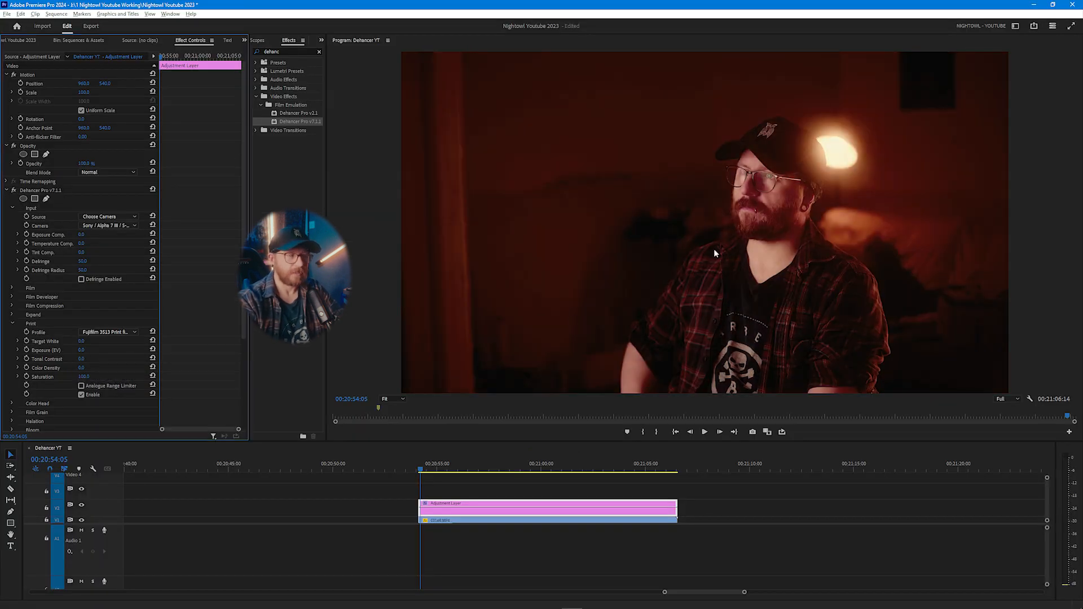
{"action": "left_click", "coordinate": [109, 332]}
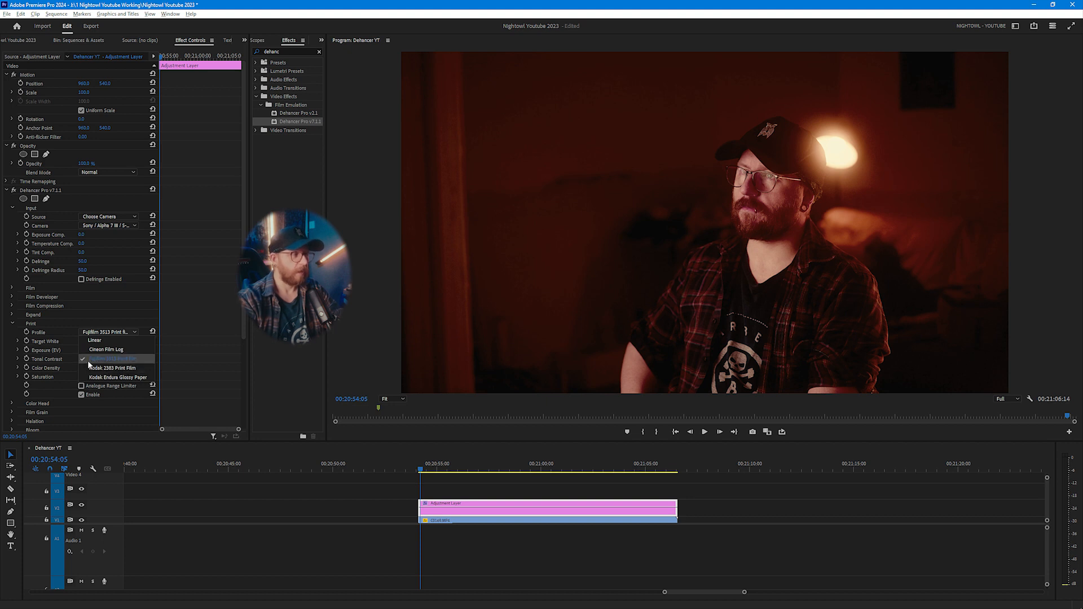
{"action": "left_click", "coordinate": [111, 368]}
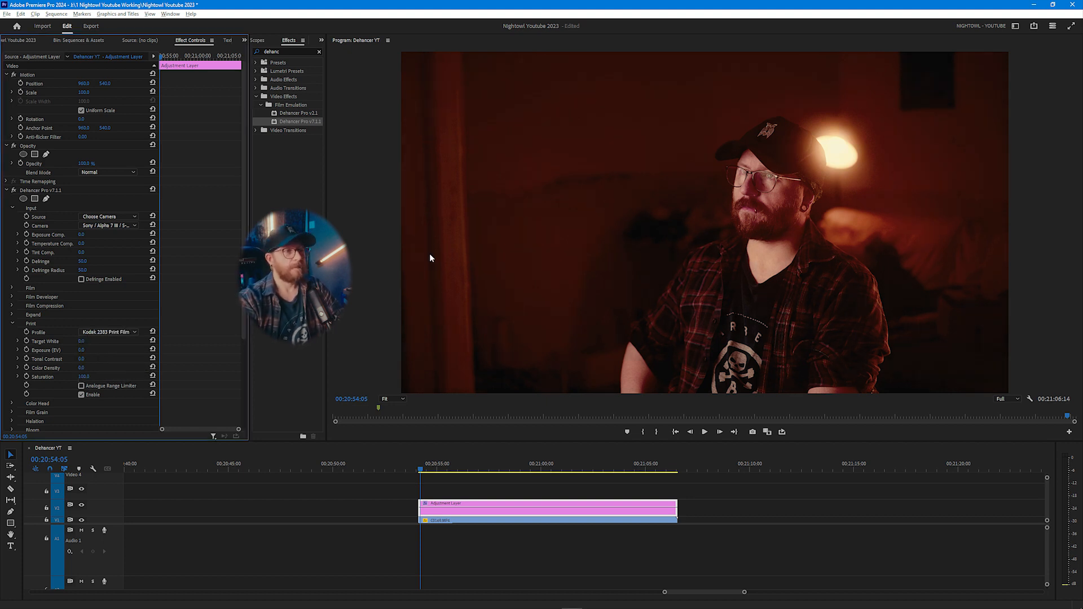
{"action": "left_click", "coordinate": [107, 332]}
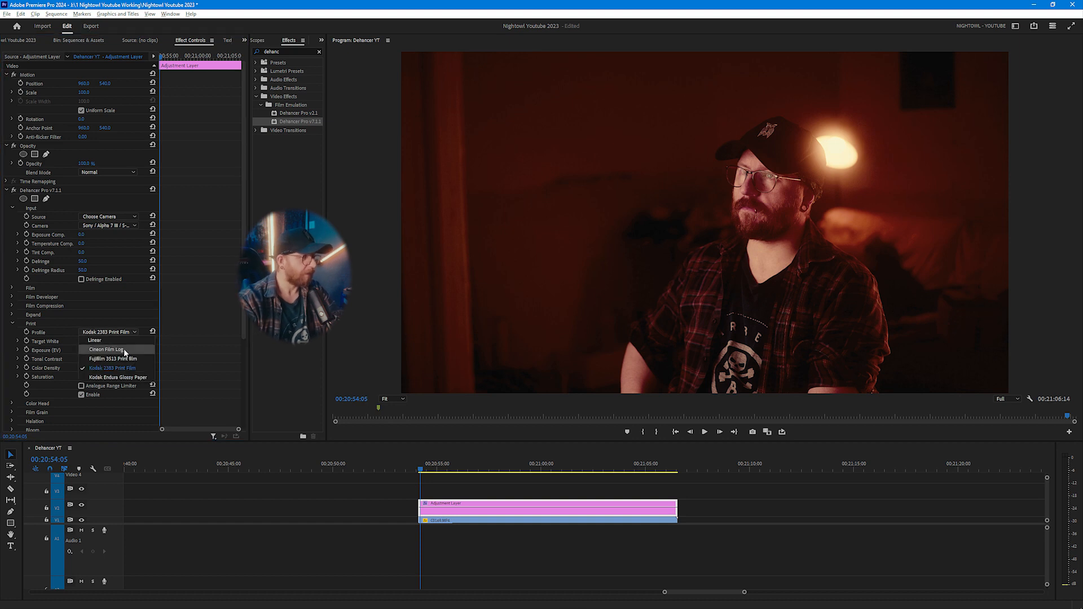
{"action": "mouse_move", "coordinate": [128, 378]}
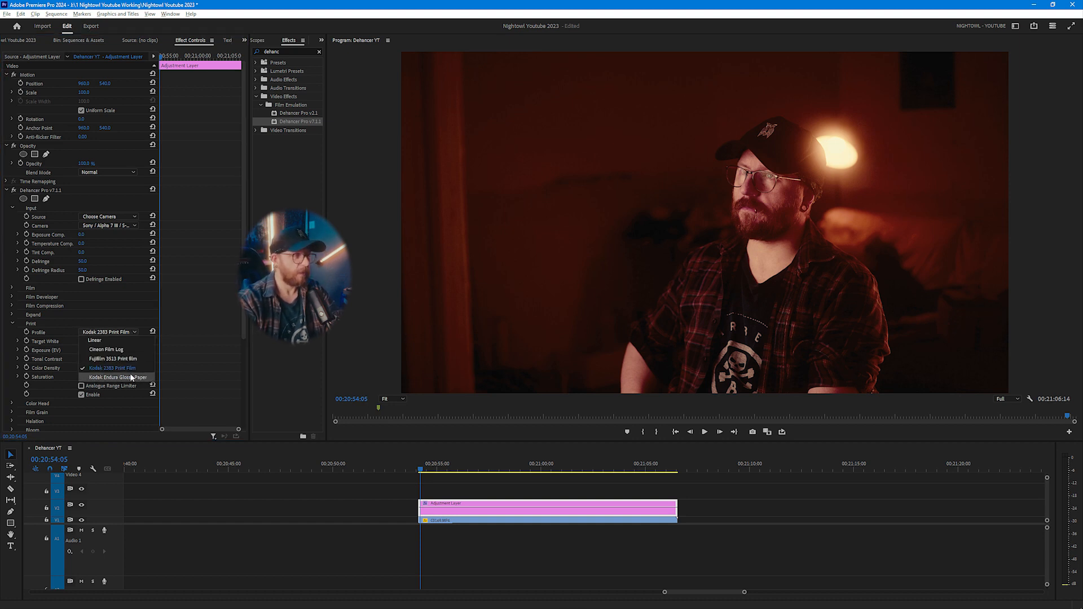
{"action": "left_click", "coordinate": [113, 377]}
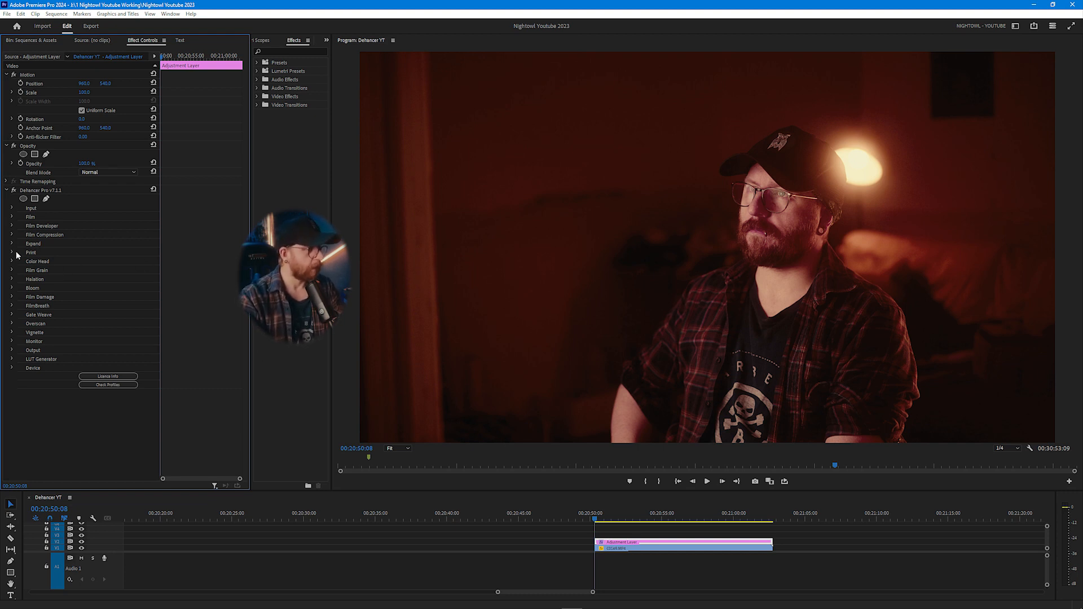
- Expand the Film module and its Film Compression settings, scrolling down through them
{"action": "left_click", "coordinate": [12, 216]}
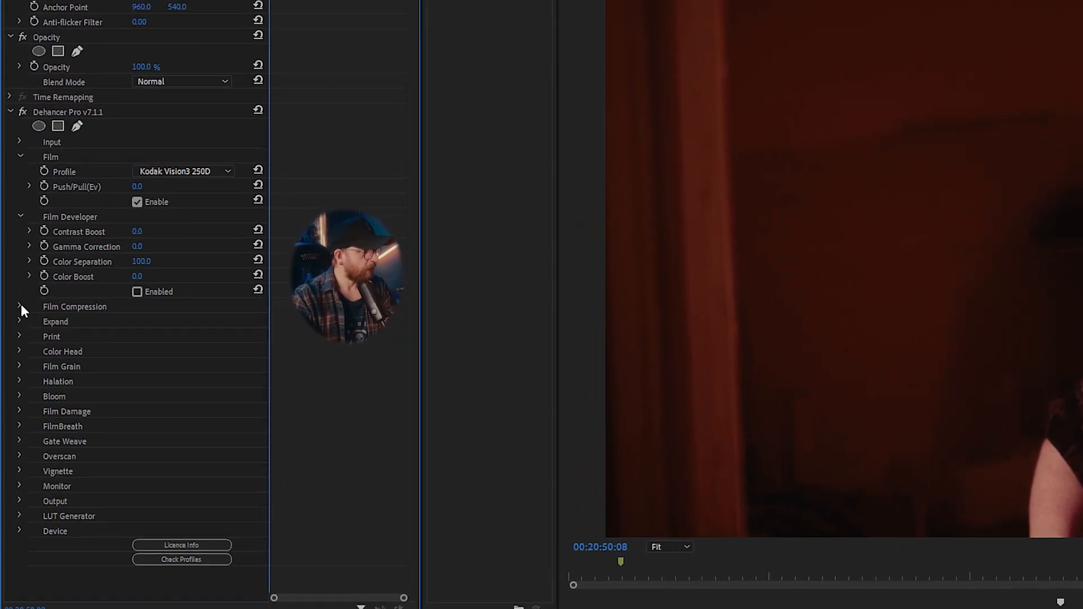
{"action": "left_click", "coordinate": [19, 307]}
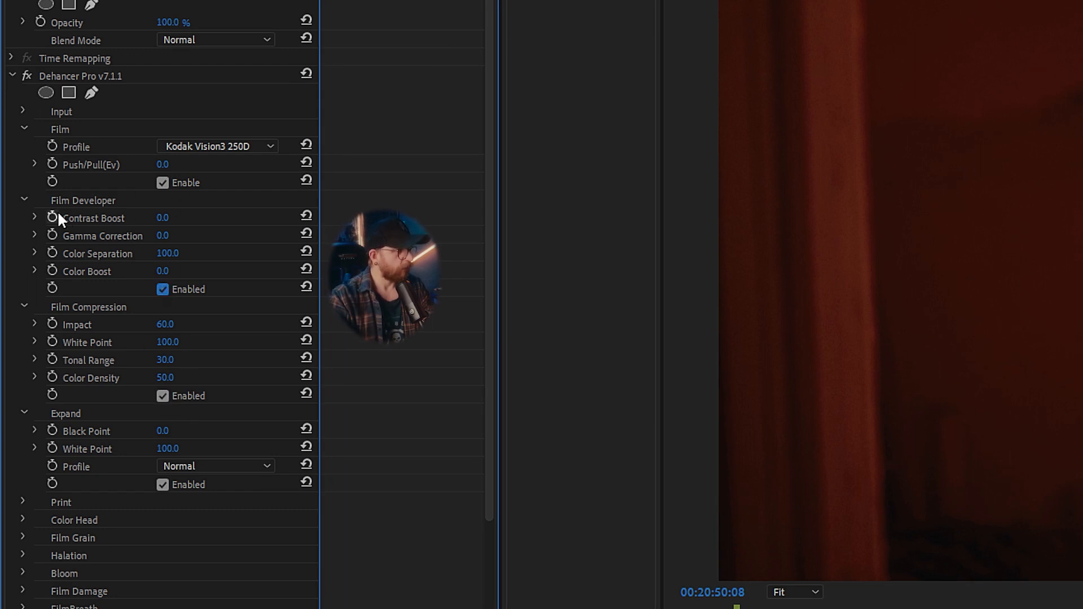
{"action": "scroll", "scroll_direction": "down", "scroll_amount": 3}
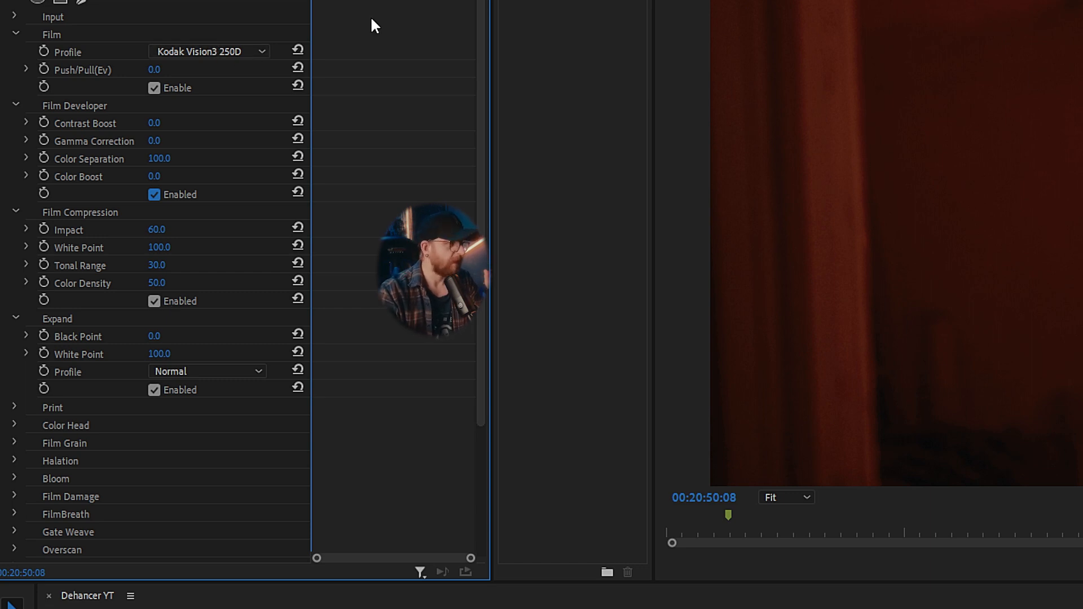
{"action": "left_click", "coordinate": [209, 51]}
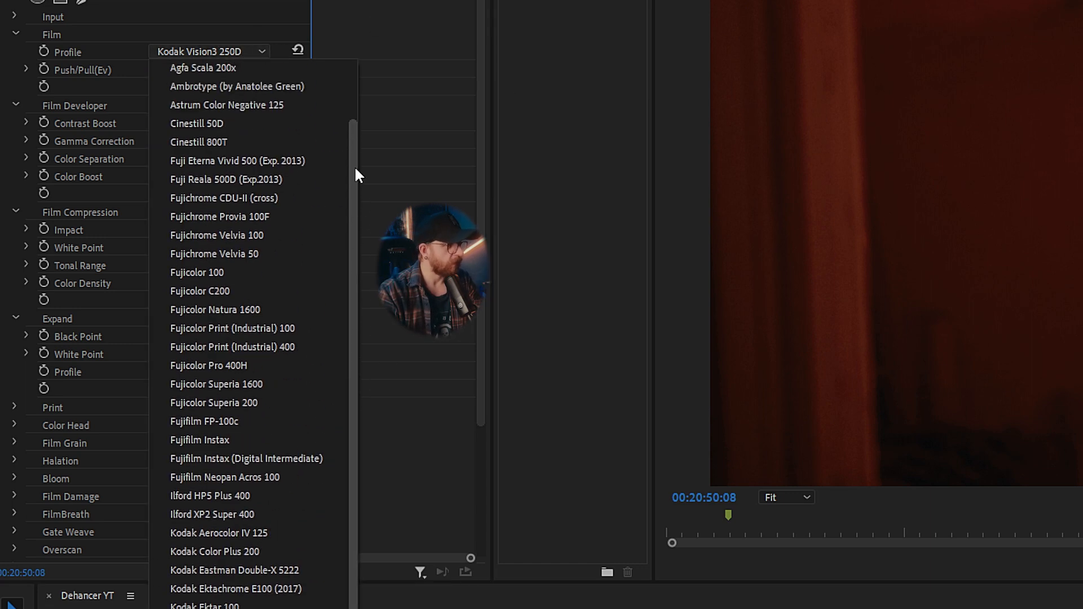
{"action": "scroll", "scroll_direction": "down", "scroll_amount": 3}
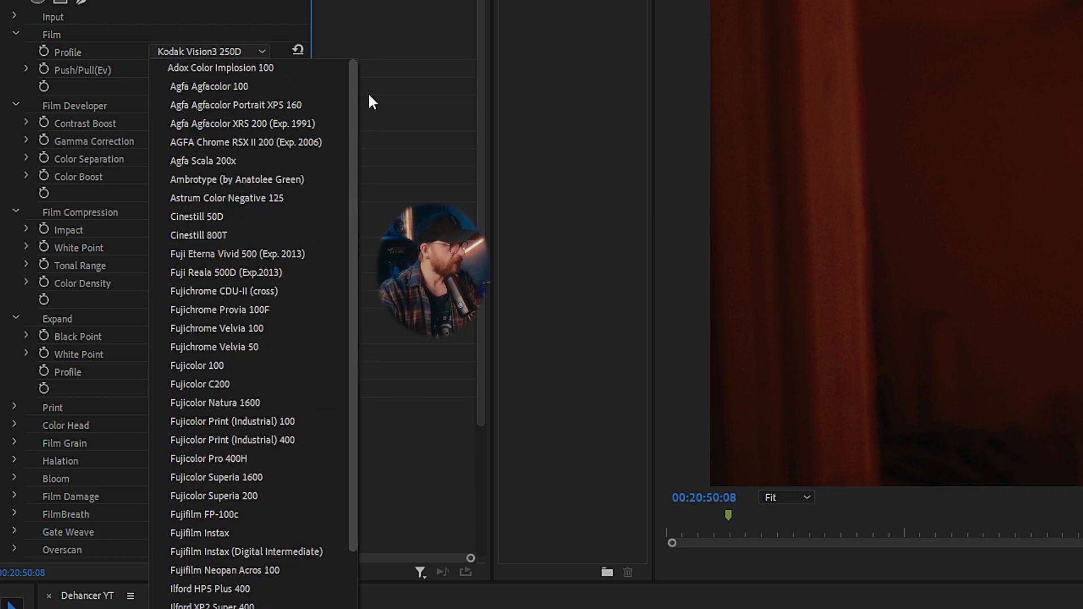
{"action": "scroll", "scroll_direction": "down", "scroll_amount": 3}
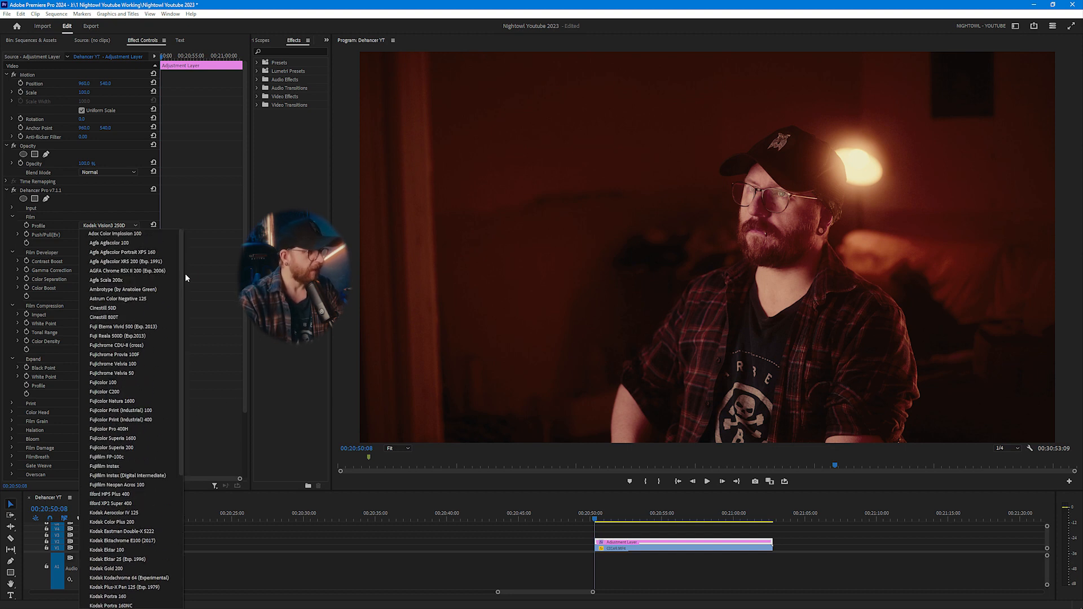
{"action": "left_click", "coordinate": [103, 308]}
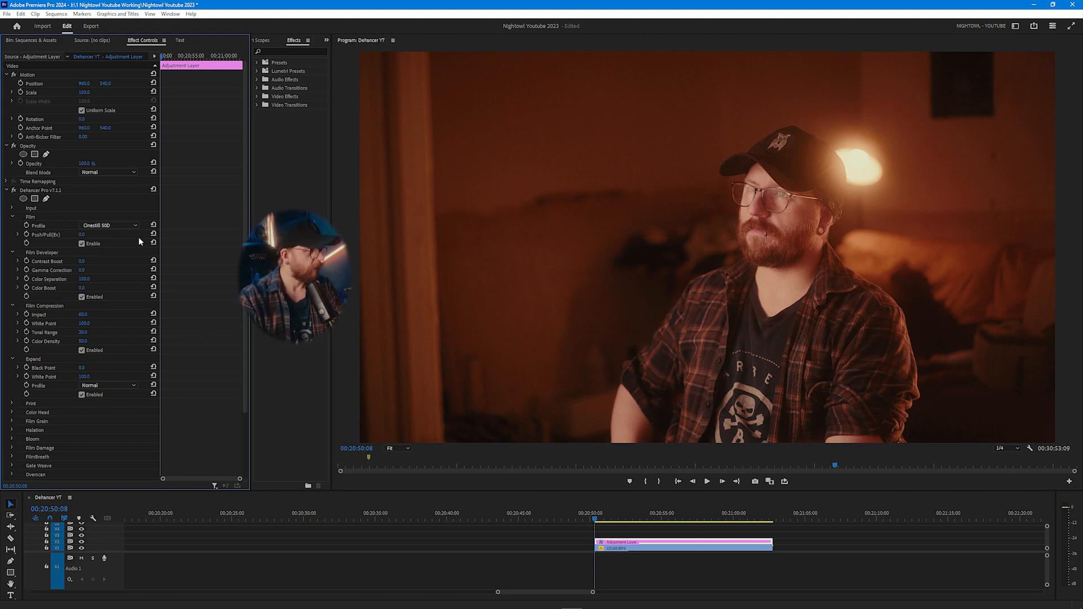
{"action": "left_click", "coordinate": [132, 226]}
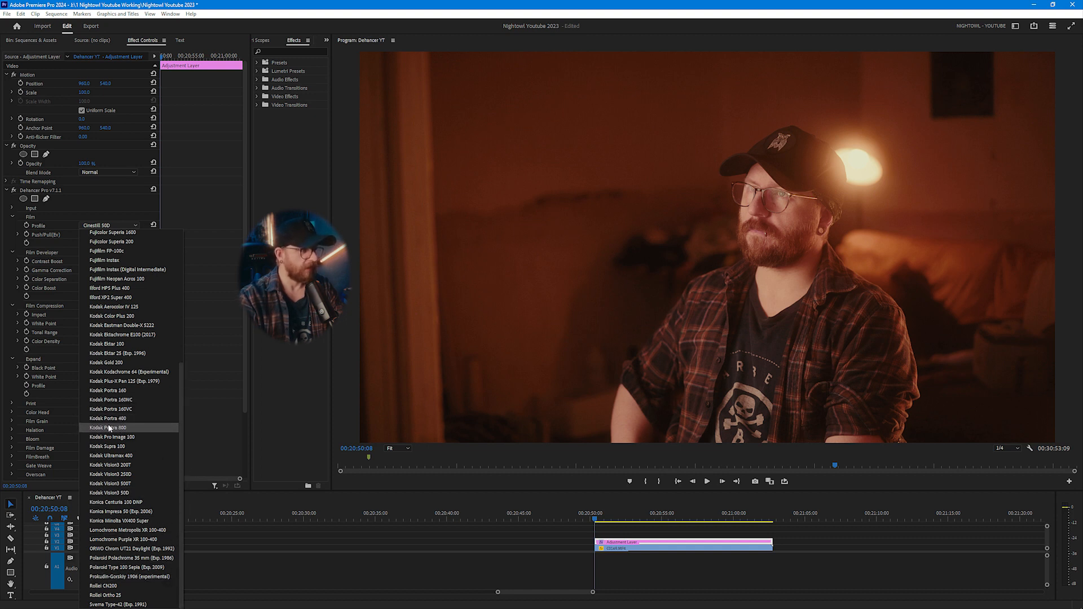
{"action": "left_click", "coordinate": [107, 427]}
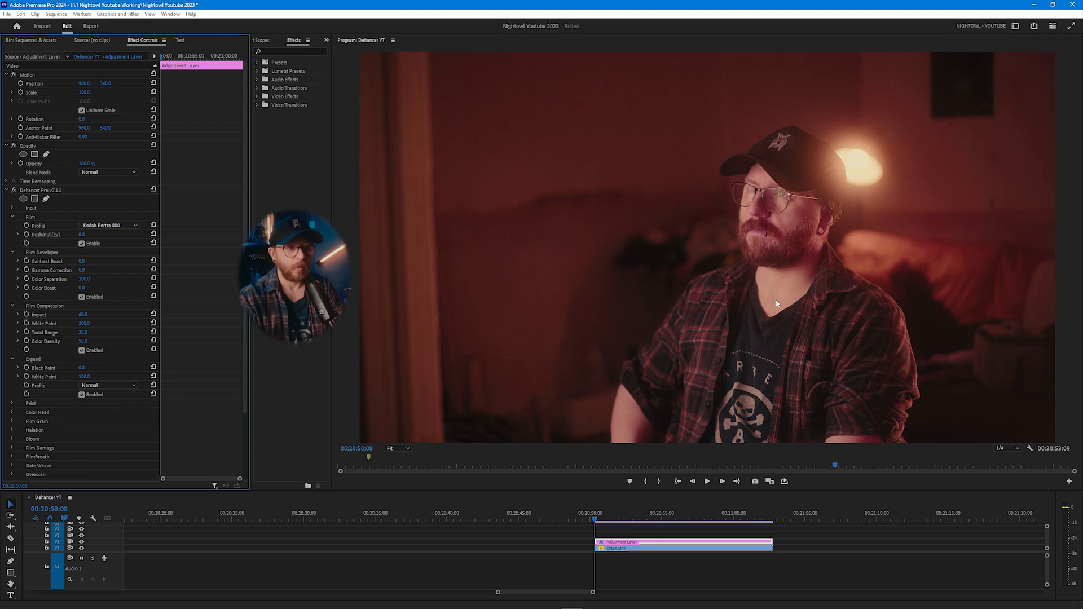
{"action": "left_click", "coordinate": [109, 225]}
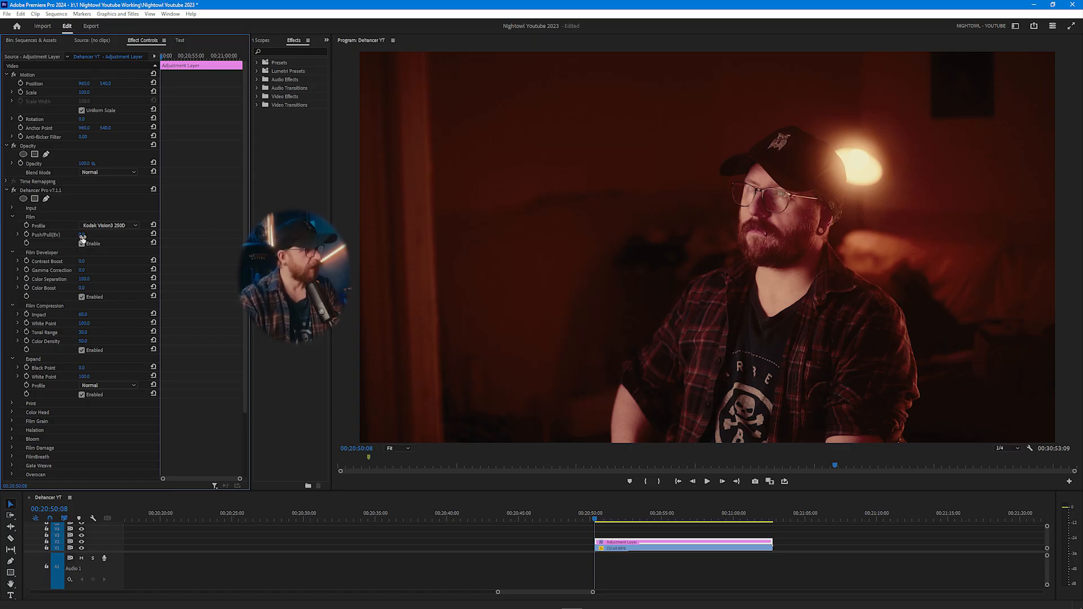
{"action": "left_click", "coordinate": [81, 243]}
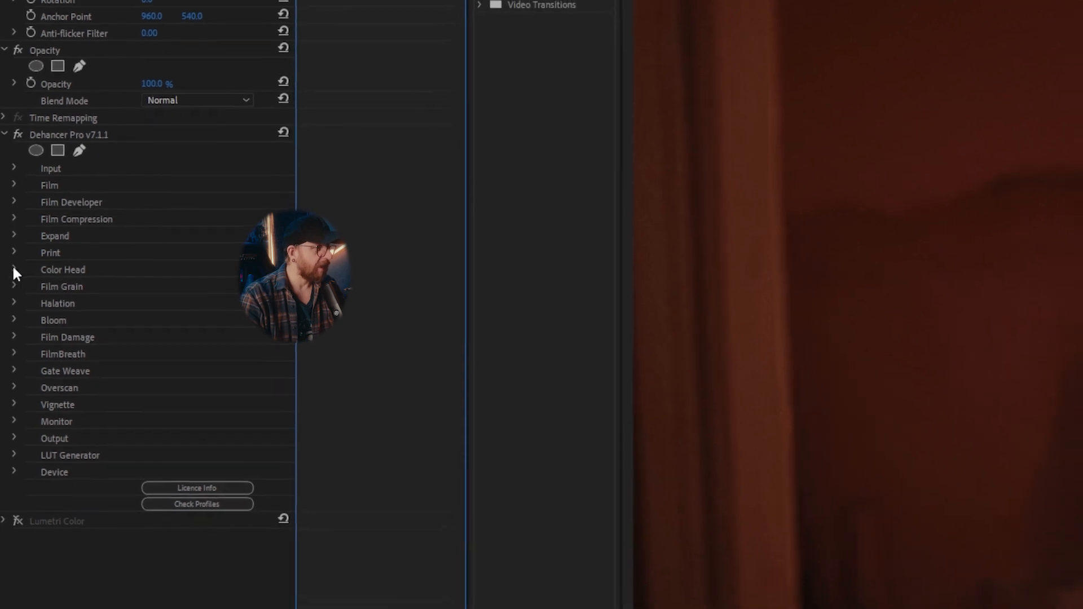
- Expand and collapse Color Head, then expand Film Grain showing 35 mm ISO 50
{"action": "left_click", "coordinate": [14, 270]}
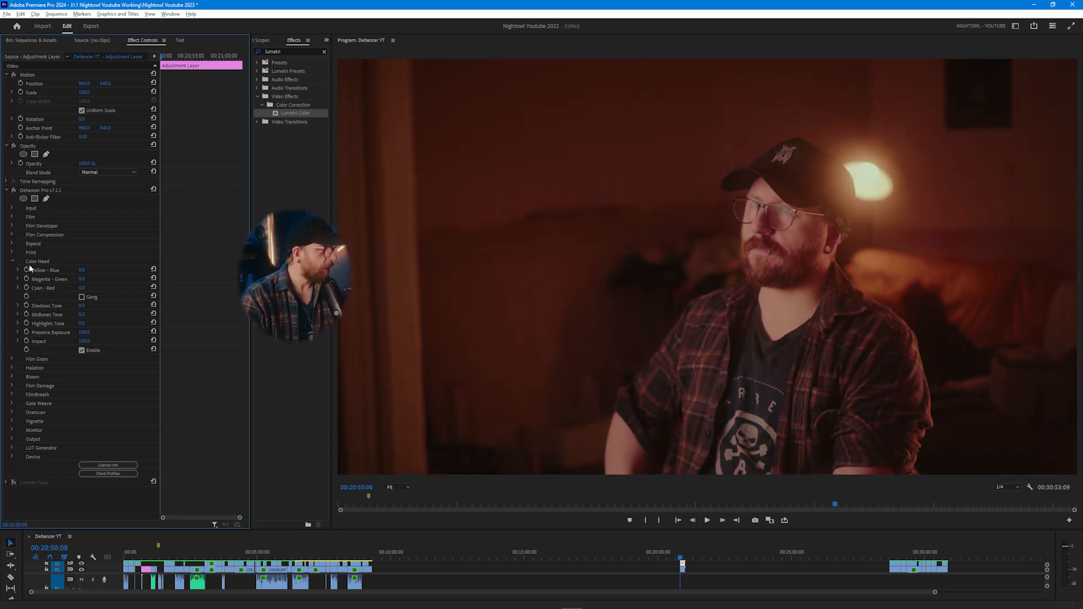
{"action": "left_click", "coordinate": [12, 261]}
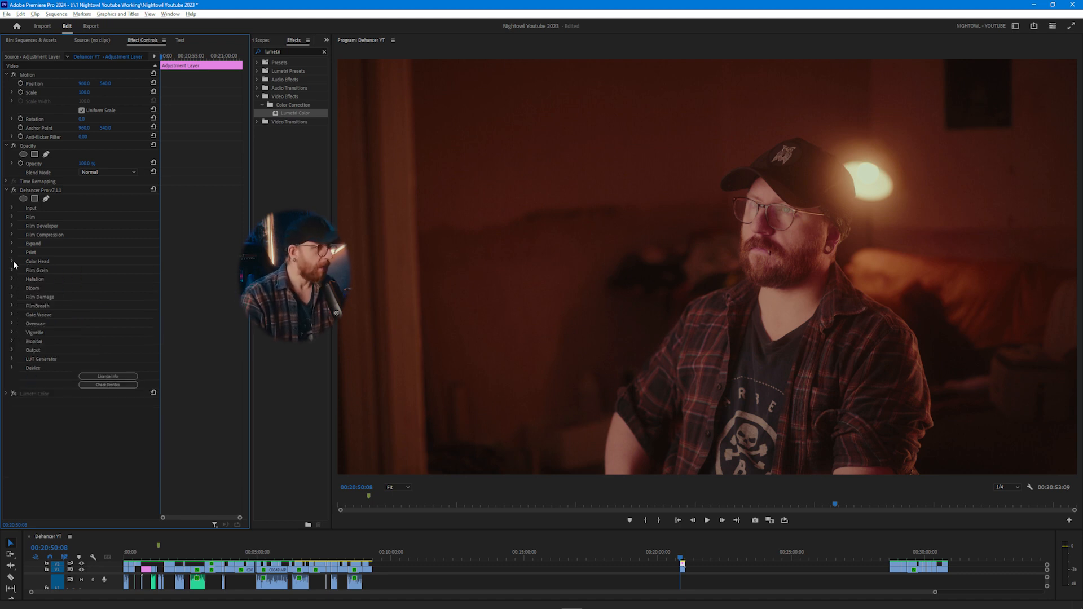
{"action": "left_click", "coordinate": [36, 270]}
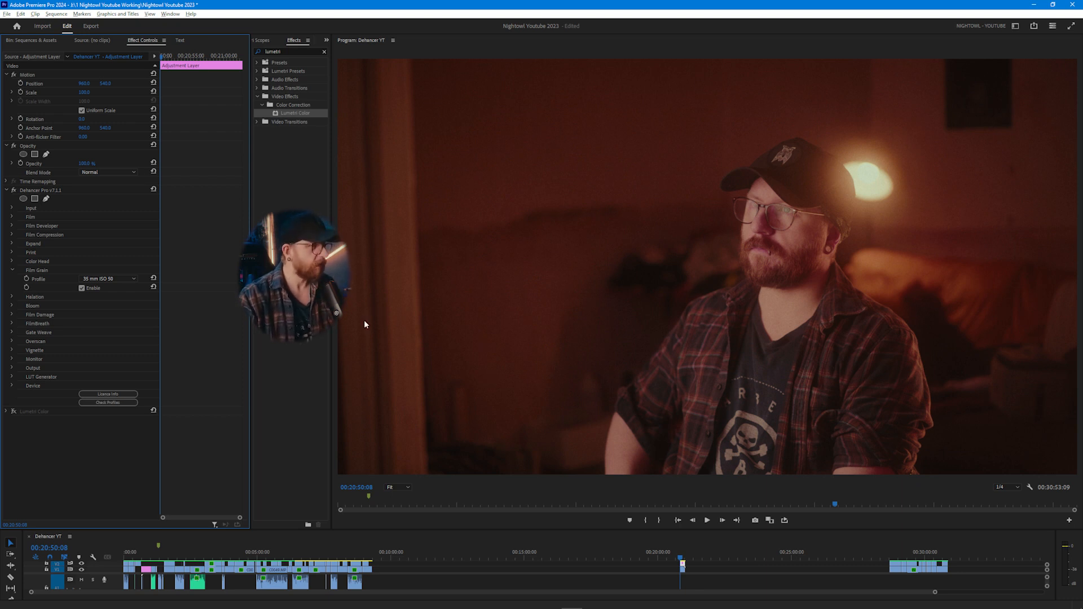
- Switch the grain profile to 65 mm ISO 50, then choose a different grain stock
{"action": "left_click", "coordinate": [107, 278]}
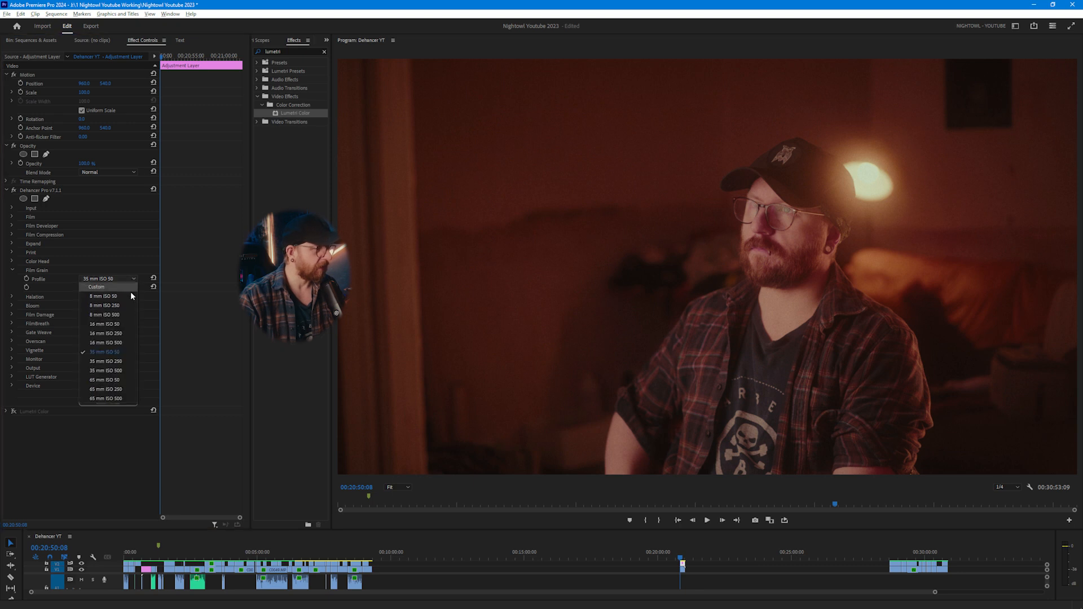
{"action": "mouse_move", "coordinate": [109, 389]}
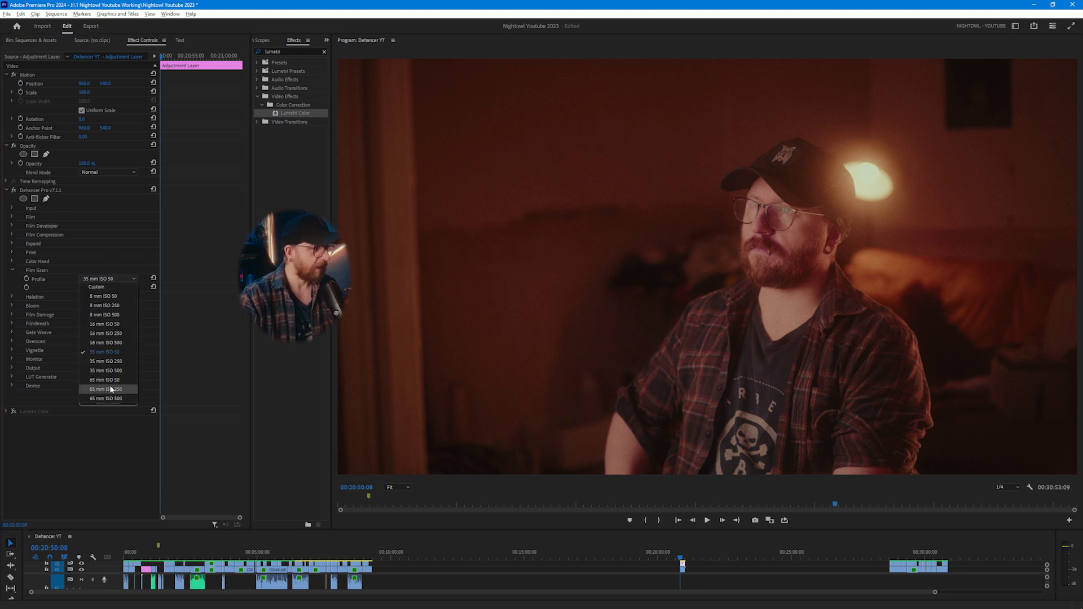
{"action": "left_click", "coordinate": [104, 379]}
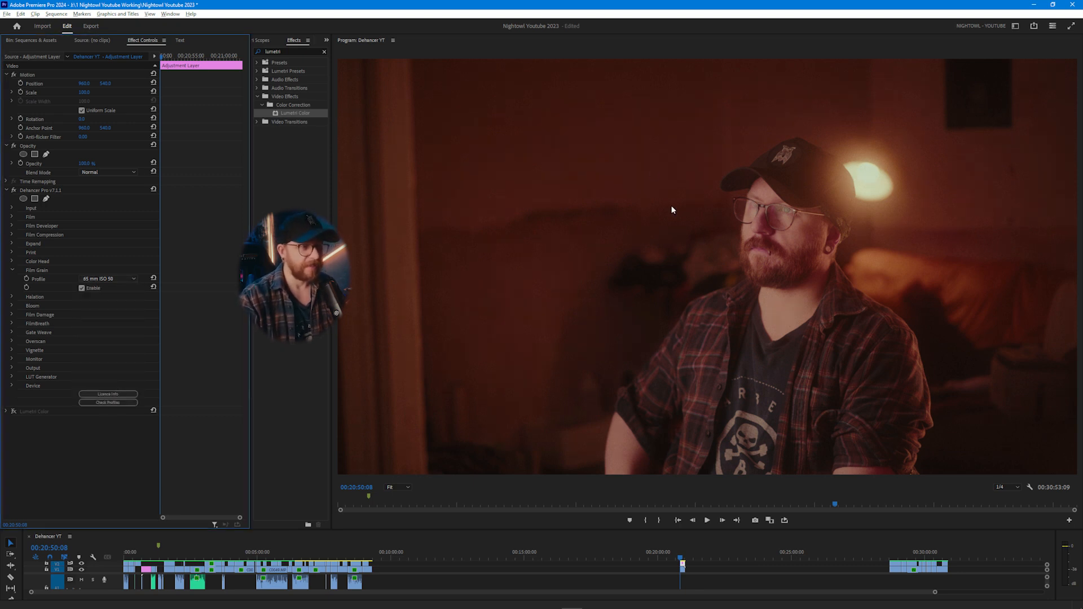
{"action": "left_click", "coordinate": [400, 487]}
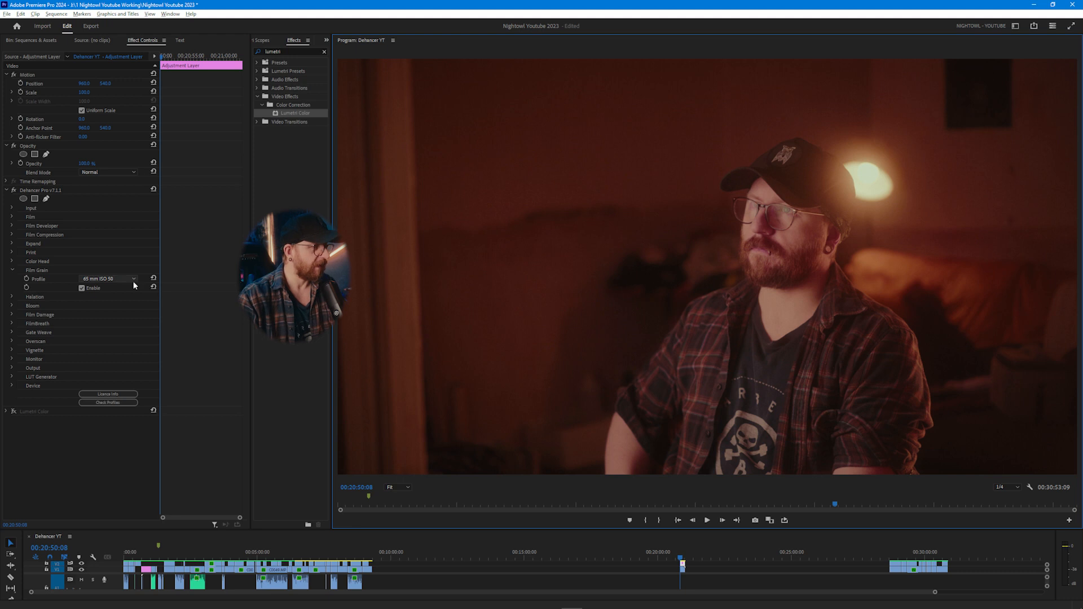
{"action": "left_click", "coordinate": [107, 278]}
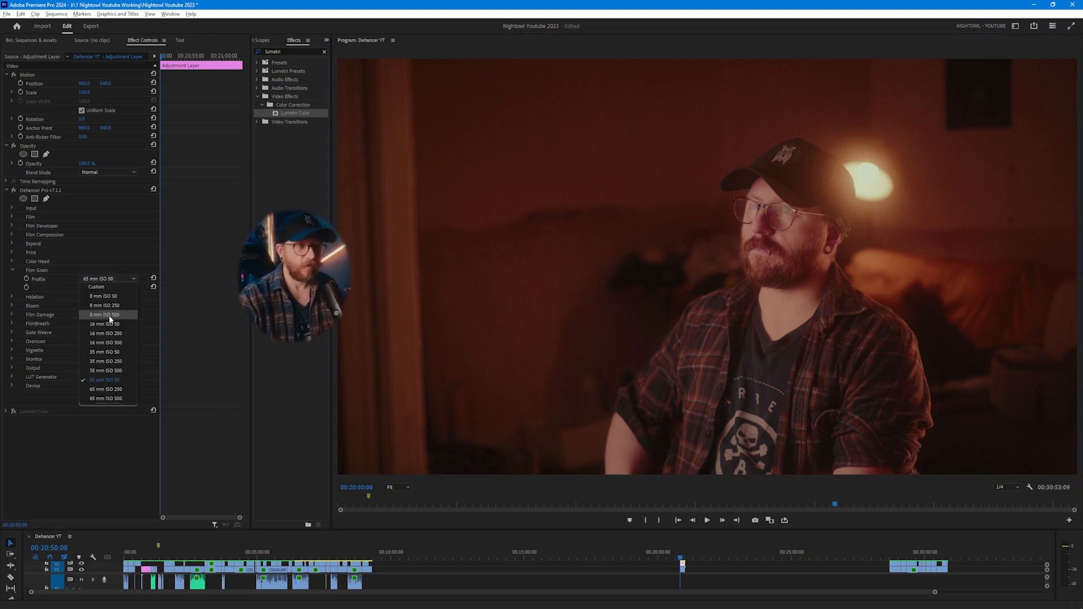
{"action": "left_click", "coordinate": [103, 315]}
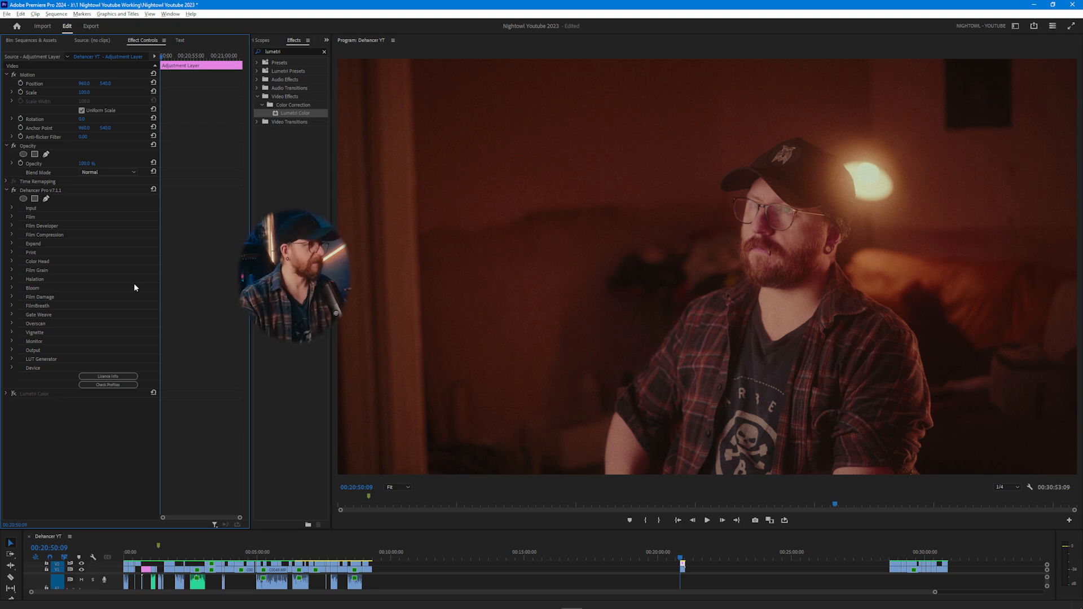
{"action": "mouse_move", "coordinate": [57, 290]}
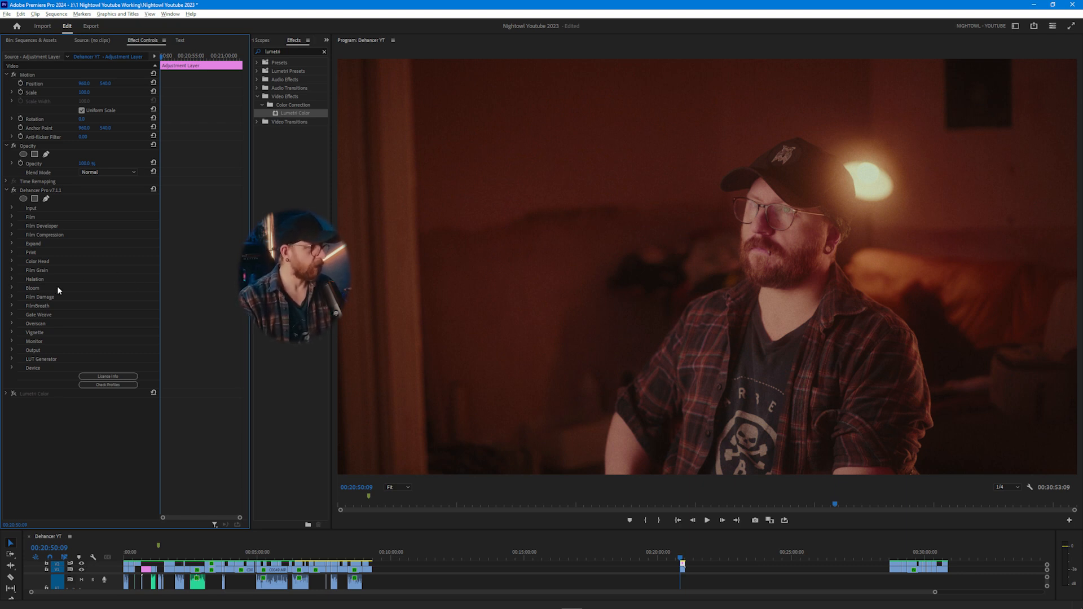
- Expand the Halation and Bloom modules and enable Halation
{"action": "left_click", "coordinate": [11, 280]}
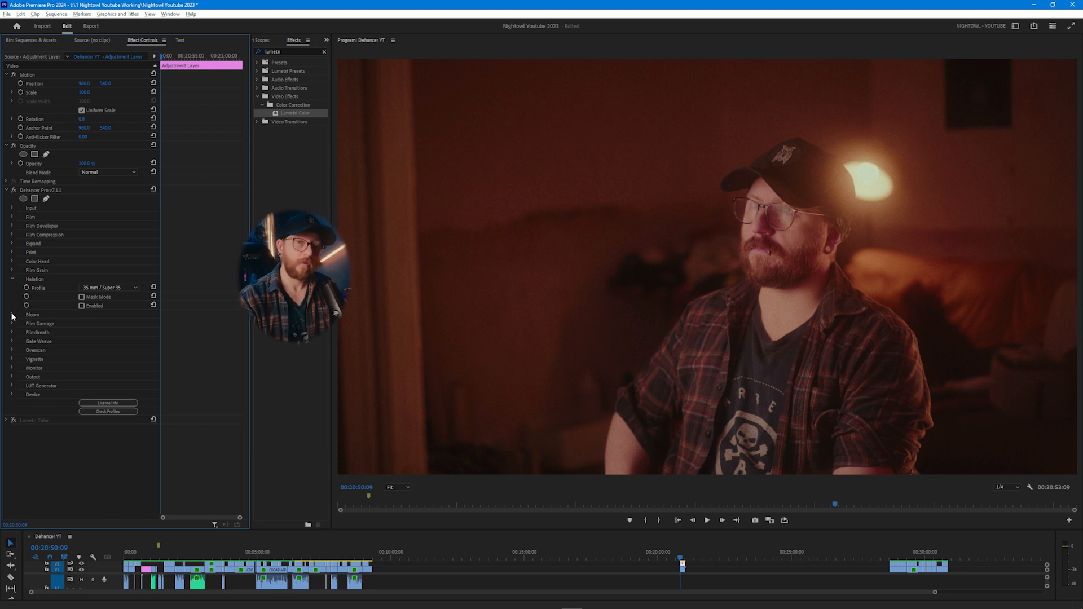
{"action": "left_click", "coordinate": [12, 316]}
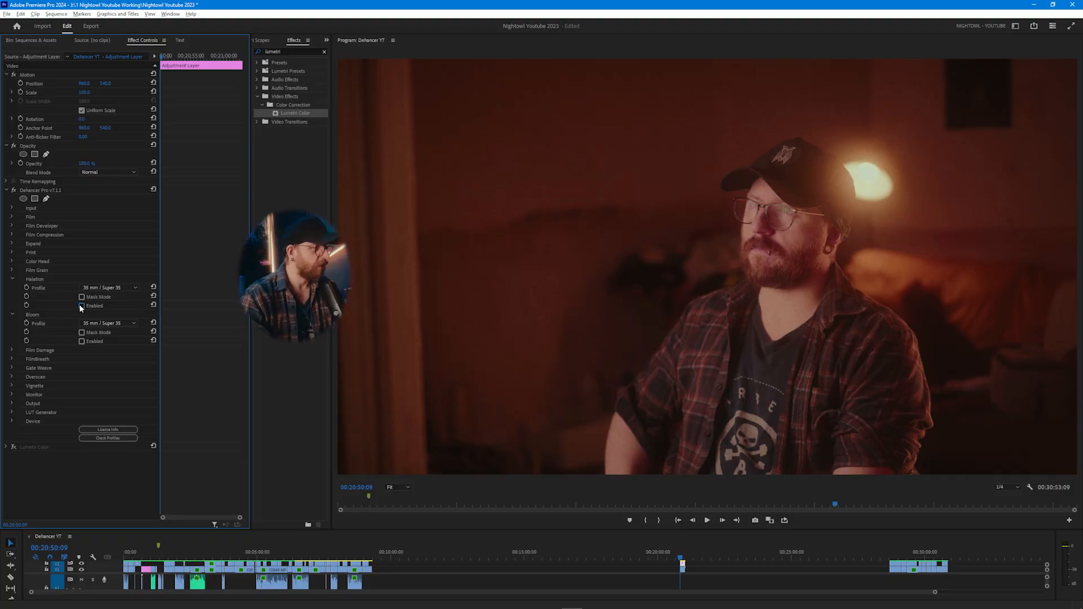
{"action": "left_click", "coordinate": [81, 306]}
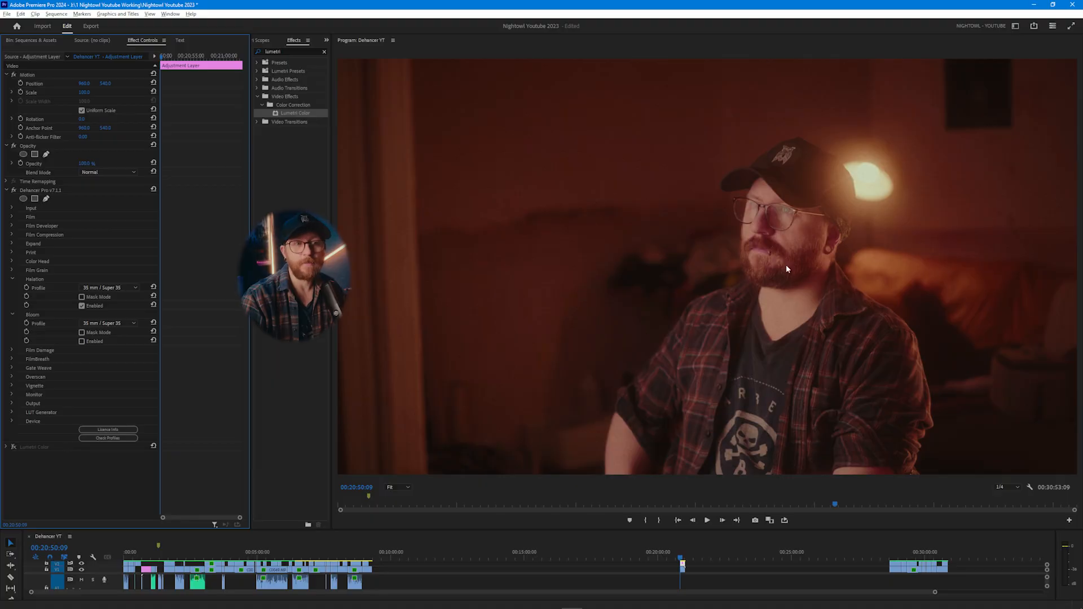
{"action": "mouse_move", "coordinate": [899, 197]}
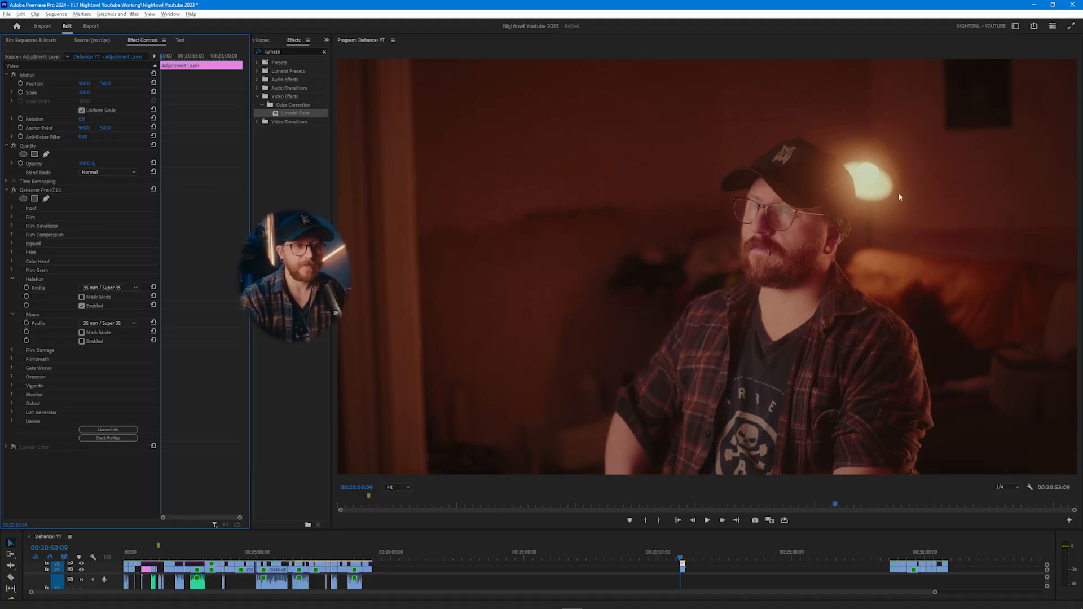
- Enable Bloom and expand the Film Damage module settings
{"action": "left_click", "coordinate": [81, 341]}
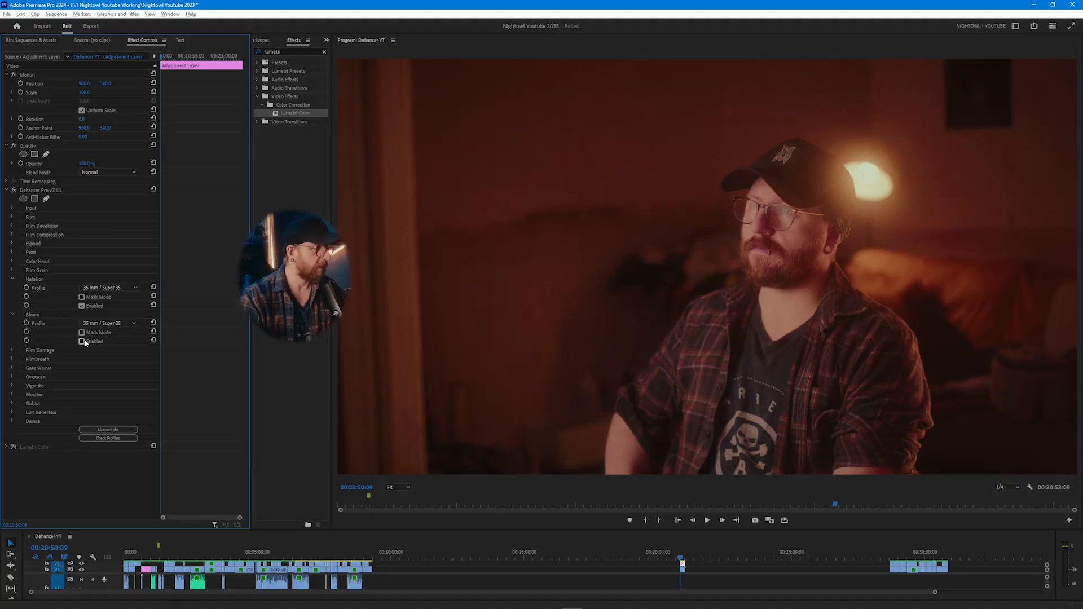
{"action": "left_click", "coordinate": [81, 341]}
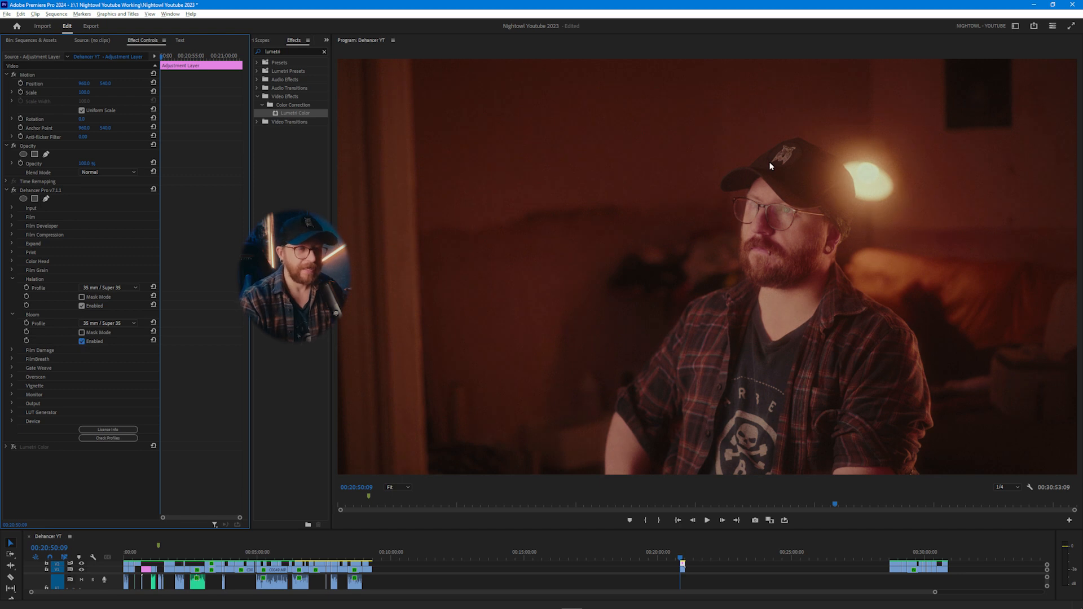
{"action": "left_click", "coordinate": [107, 323]}
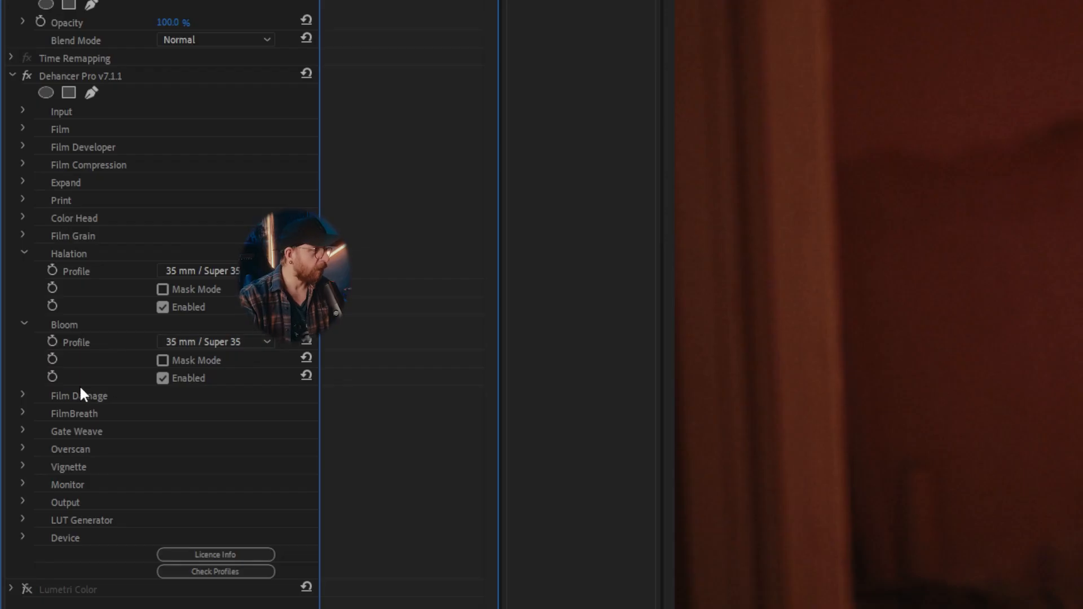
{"action": "left_click", "coordinate": [23, 395]}
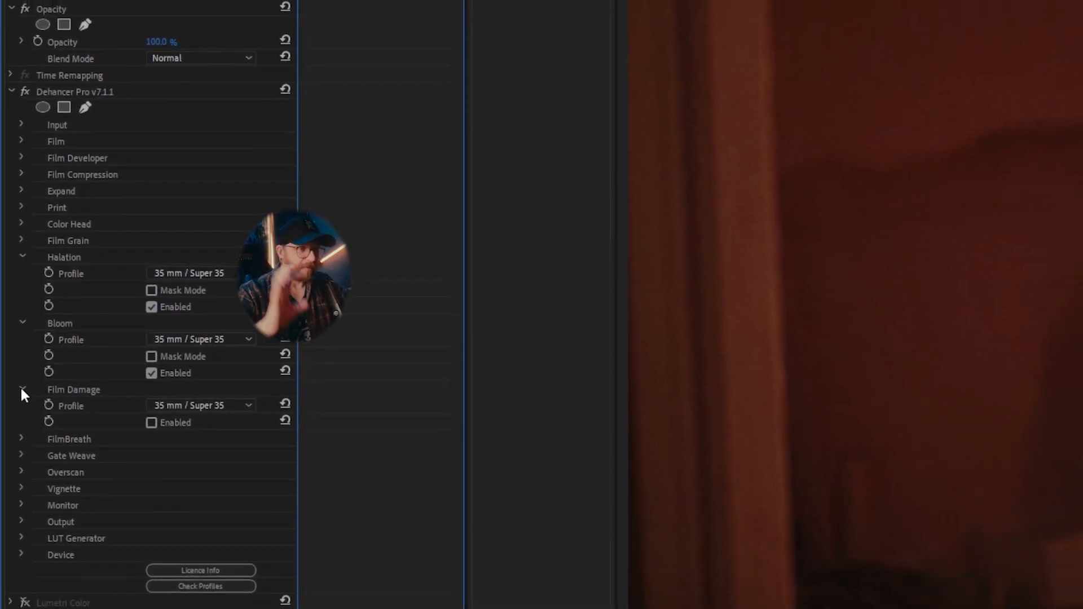
- Set the Film Damage profile to 8 mm / Super 8 and review Overscan
{"action": "left_click", "coordinate": [200, 405]}
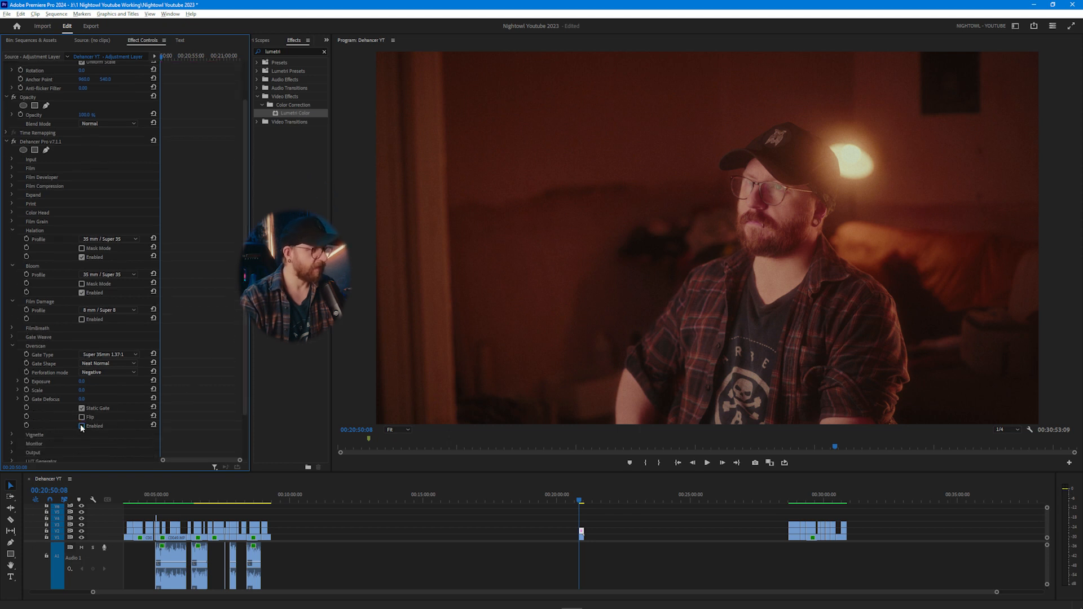
{"action": "left_click", "coordinate": [81, 427]}
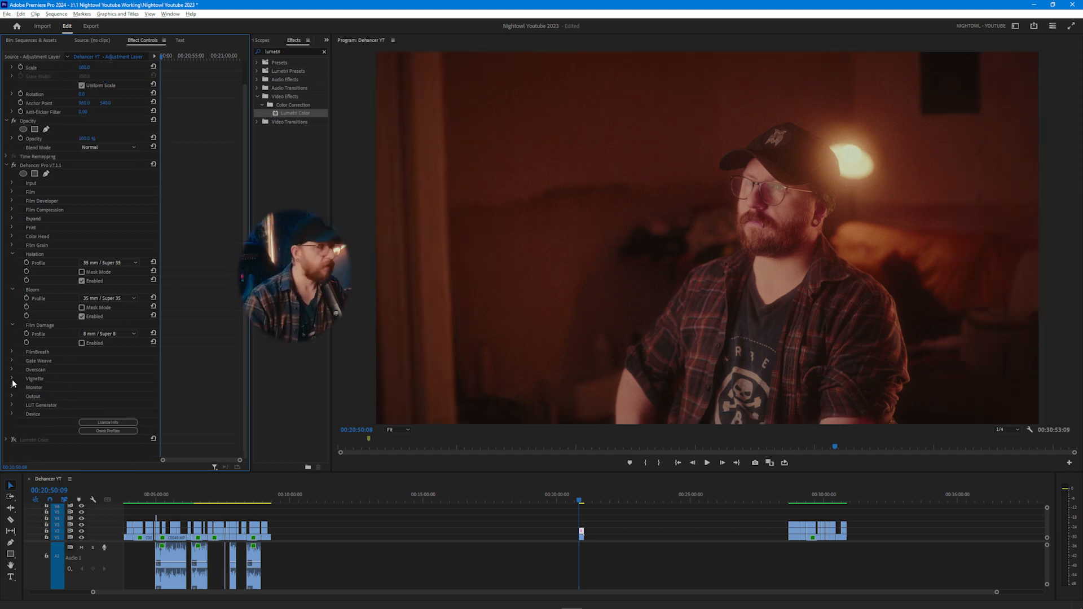
- Expand Vignette, untick its Enable box, and fold the section away
{"action": "left_click", "coordinate": [11, 379]}
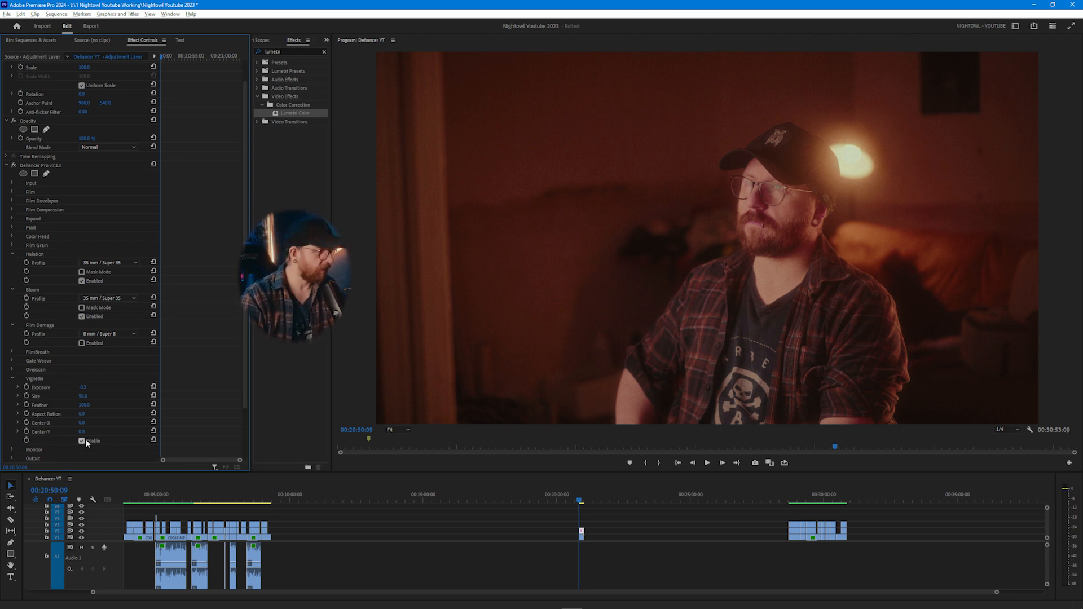
{"action": "left_click", "coordinate": [82, 441]}
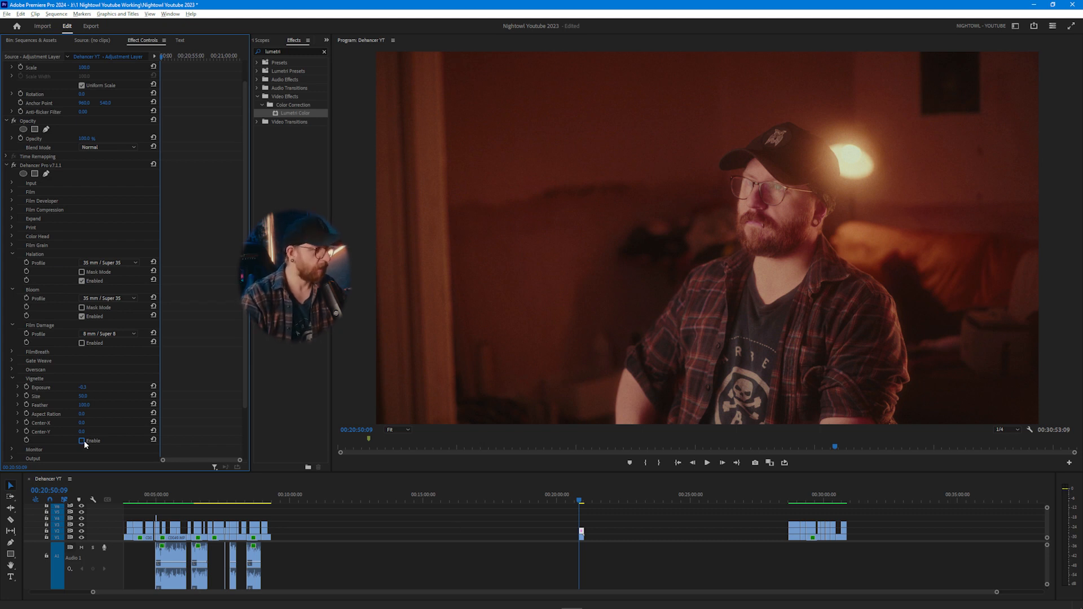
{"action": "left_click", "coordinate": [81, 441]}
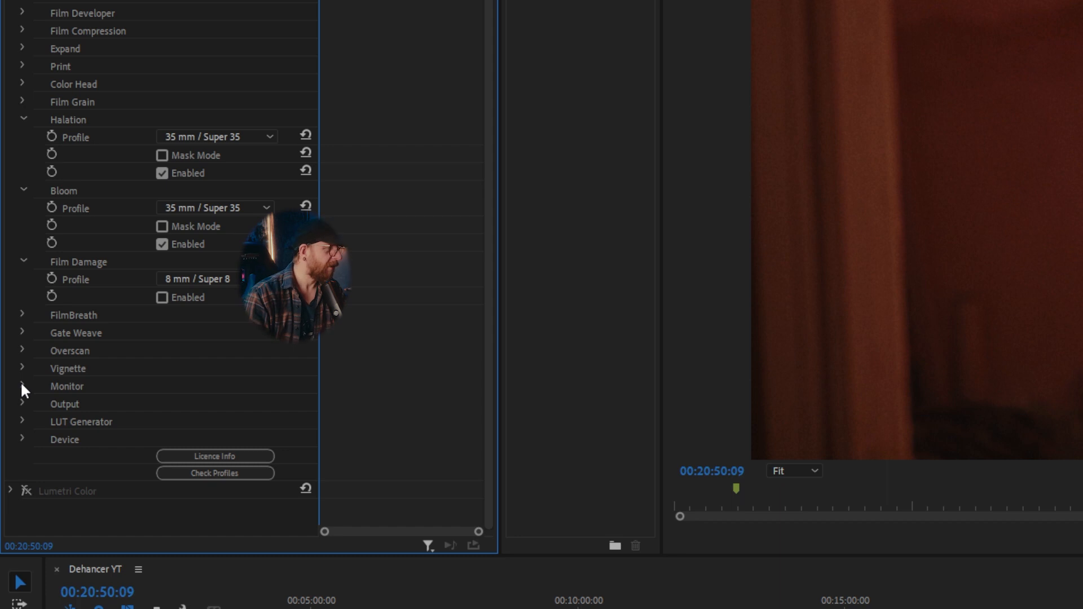
- Expand Monitor and toggle the False Color IRE 16-zone overlay on, then off
{"action": "left_click", "coordinate": [22, 386]}
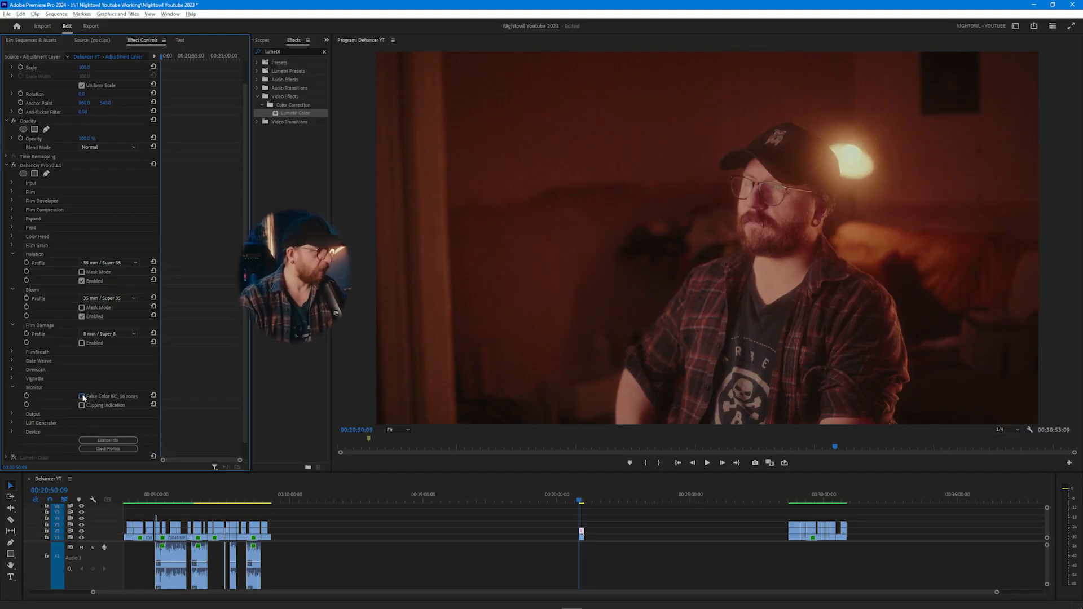
{"action": "left_click", "coordinate": [81, 396]}
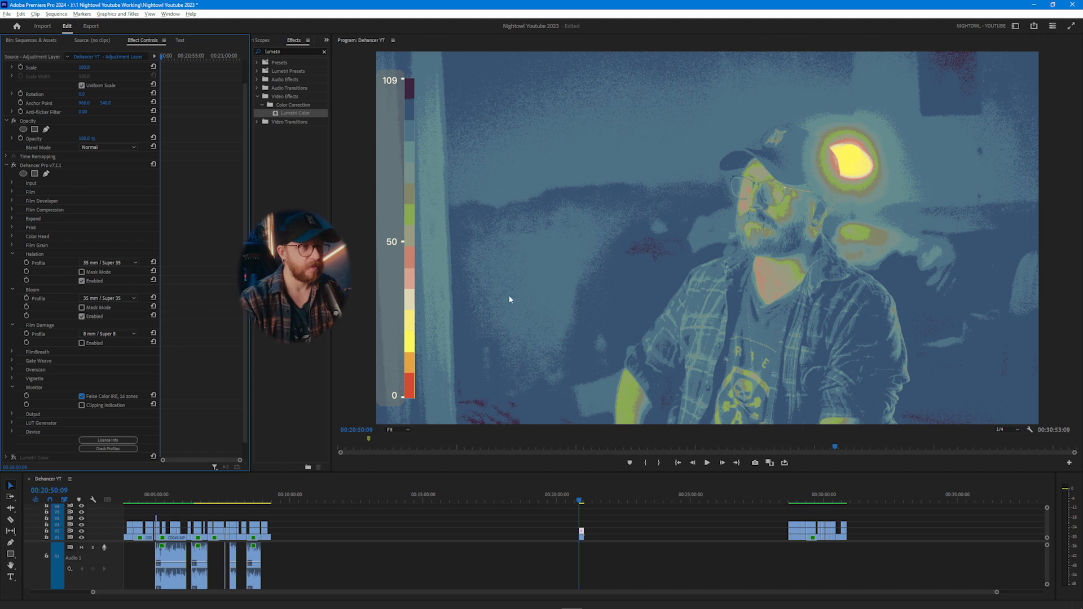
{"action": "mouse_move", "coordinate": [828, 34]}
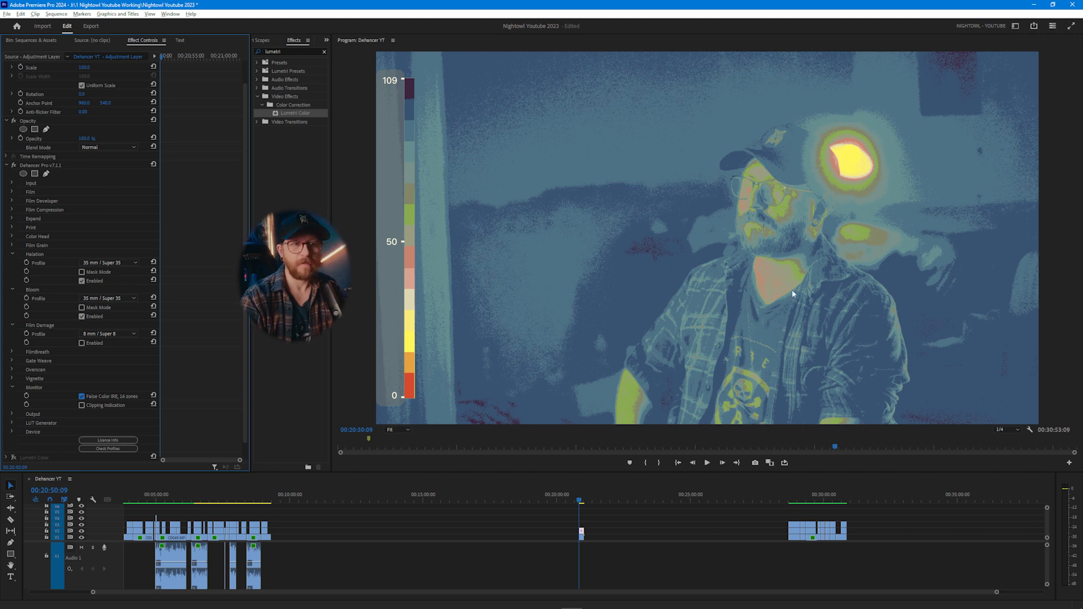
{"action": "left_click", "coordinate": [81, 396]}
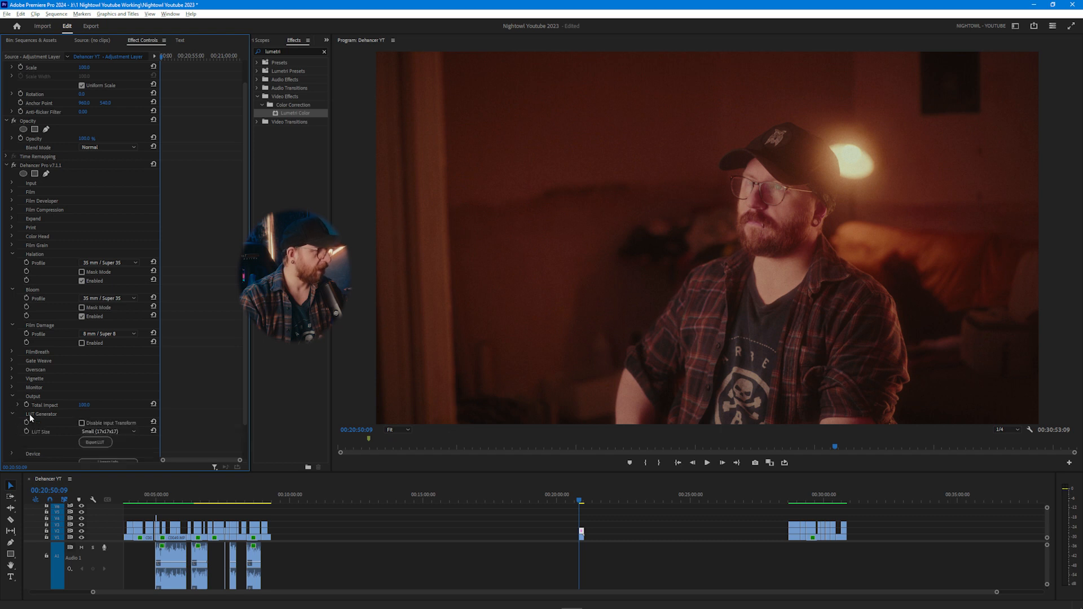
- Set Dehancer's LUT Generator size to Normal (33x33x33)
{"action": "left_click", "coordinate": [107, 431]}
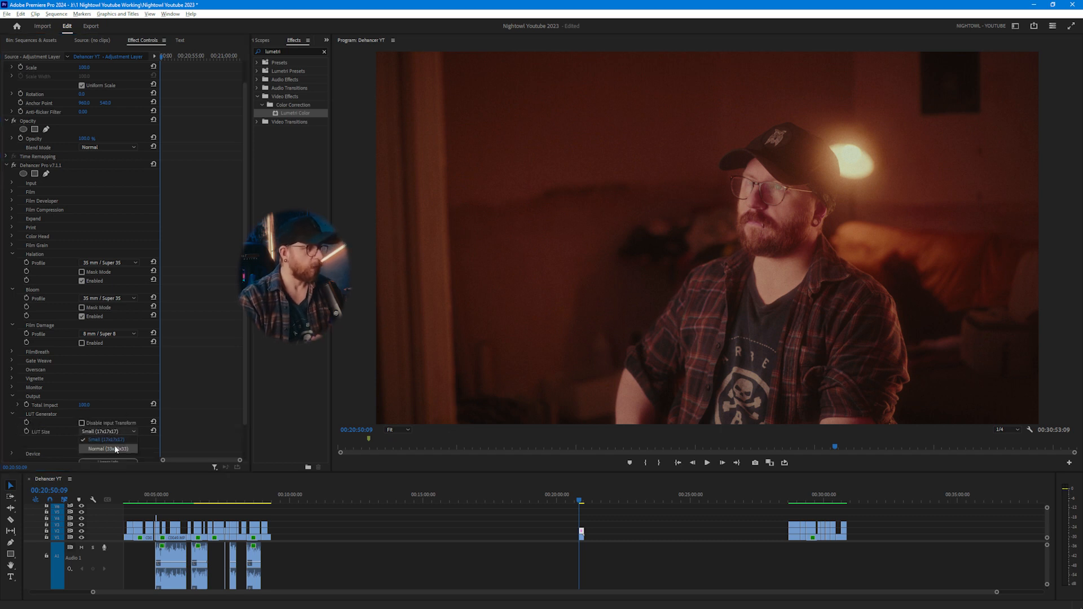
{"action": "left_click", "coordinate": [107, 448]}
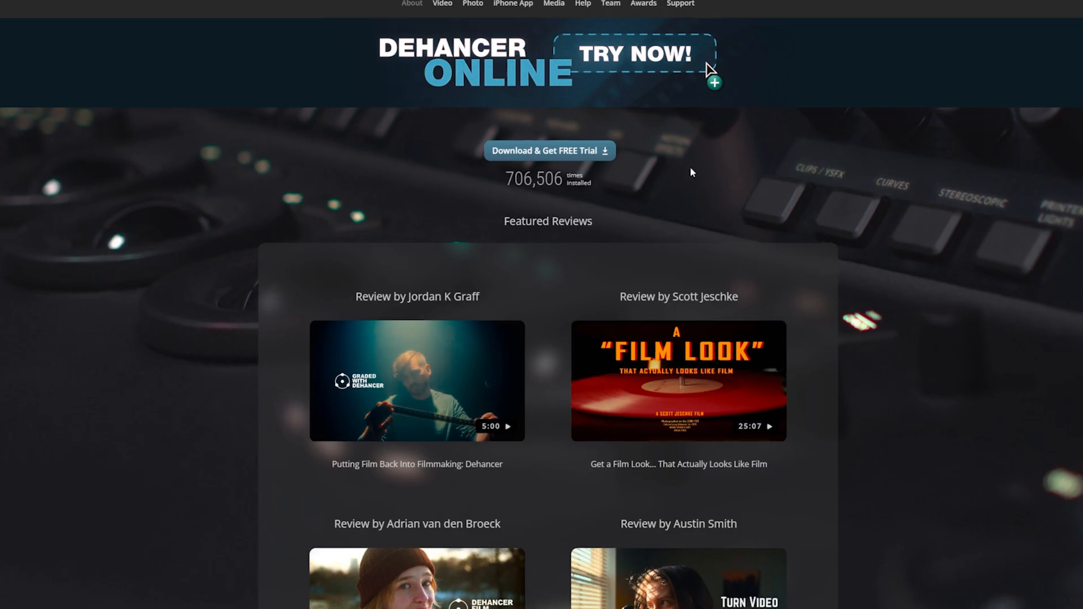
- Open Dehancer's download and free trial options, then scroll through Dehancer Pro license pricing
{"action": "left_click", "coordinate": [549, 151]}
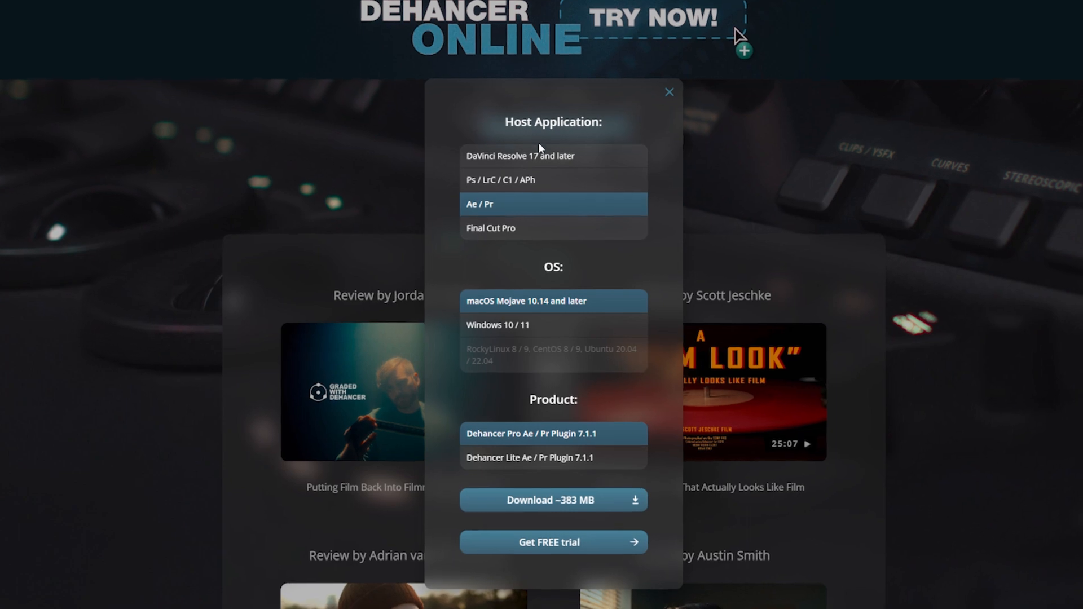
{"action": "left_click", "coordinate": [668, 92]}
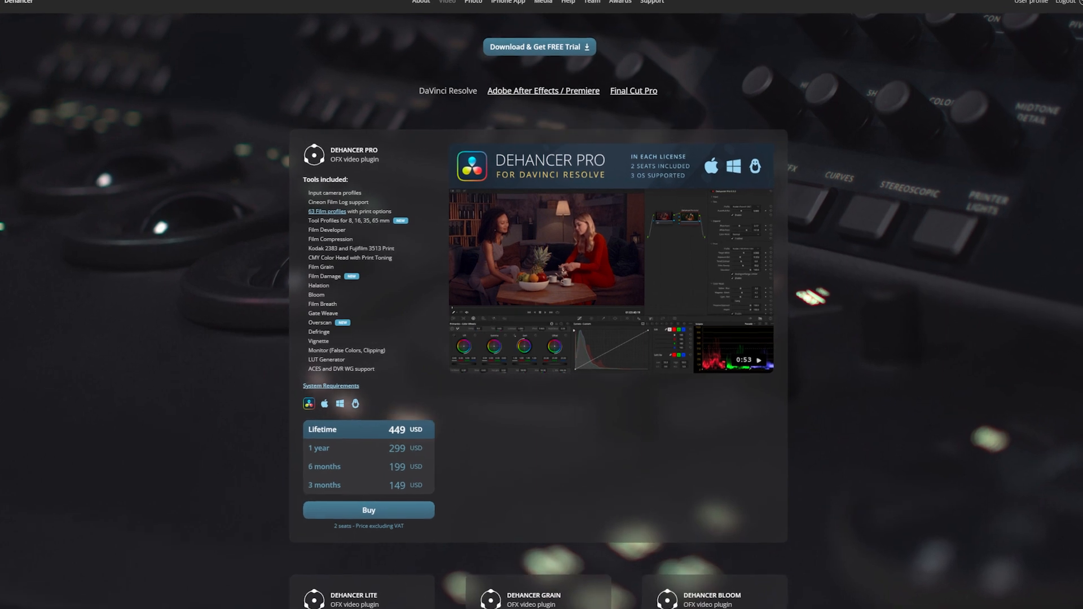
{"action": "scroll", "scroll_direction": "down", "scroll_amount": 3}
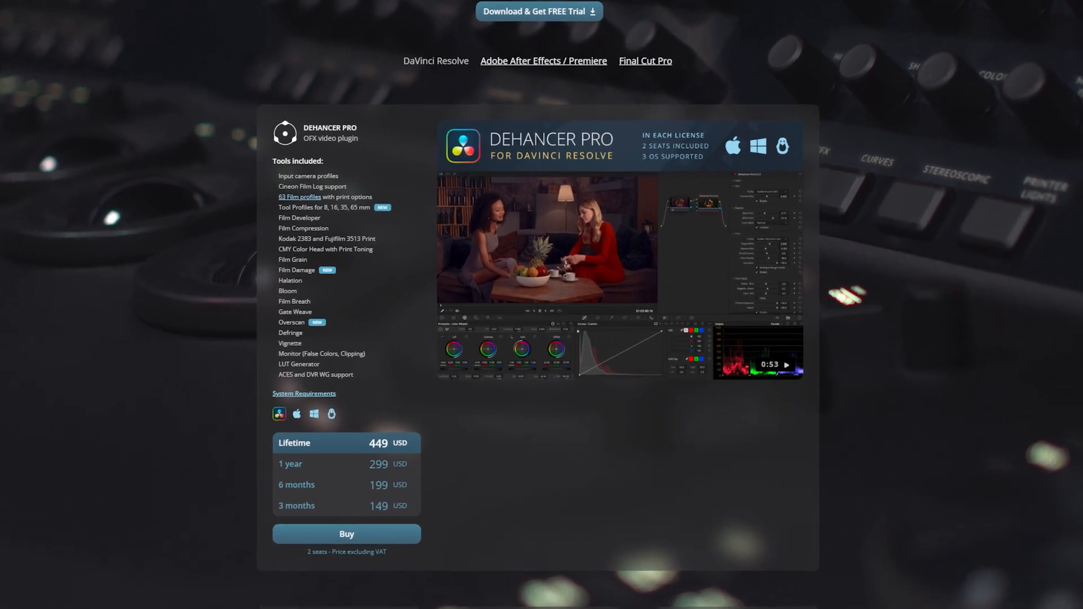